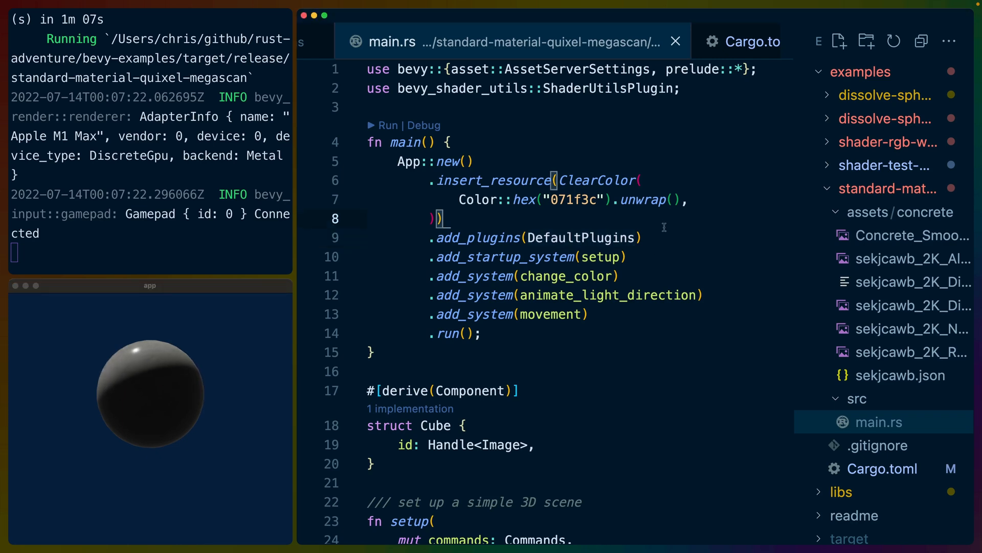
Scroll through the dissolve-sphere main.rs and select the texture handle variable
{"action": "scroll", "scroll_direction": "down", "scroll_amount": 3}
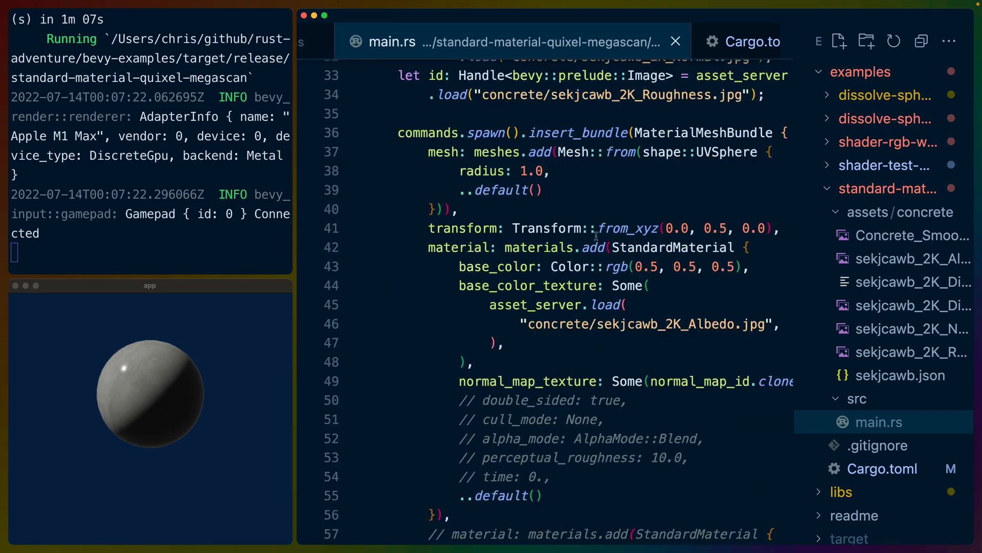
{"action": "scroll", "scroll_direction": "down", "scroll_amount": 3}
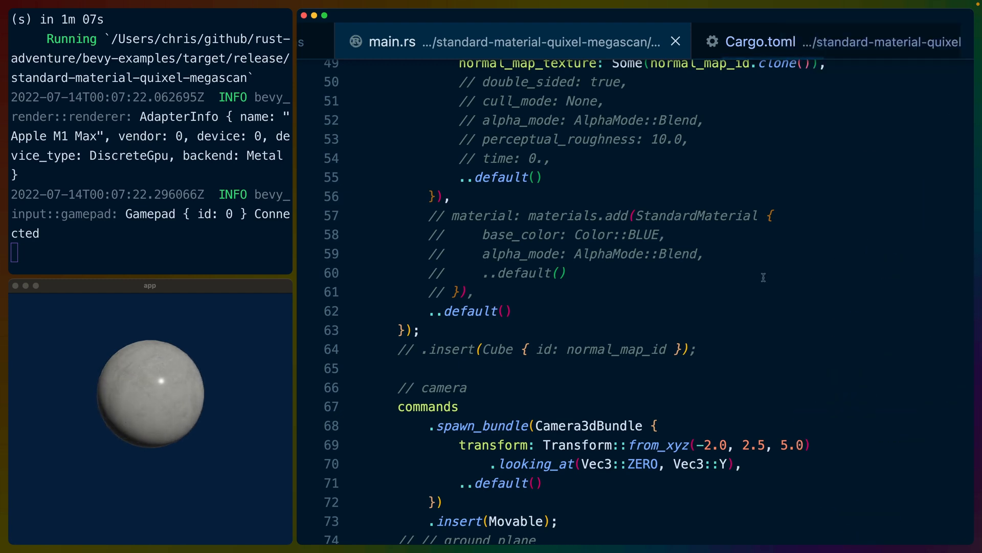
{"action": "scroll", "scroll_direction": "up", "scroll_amount": 3}
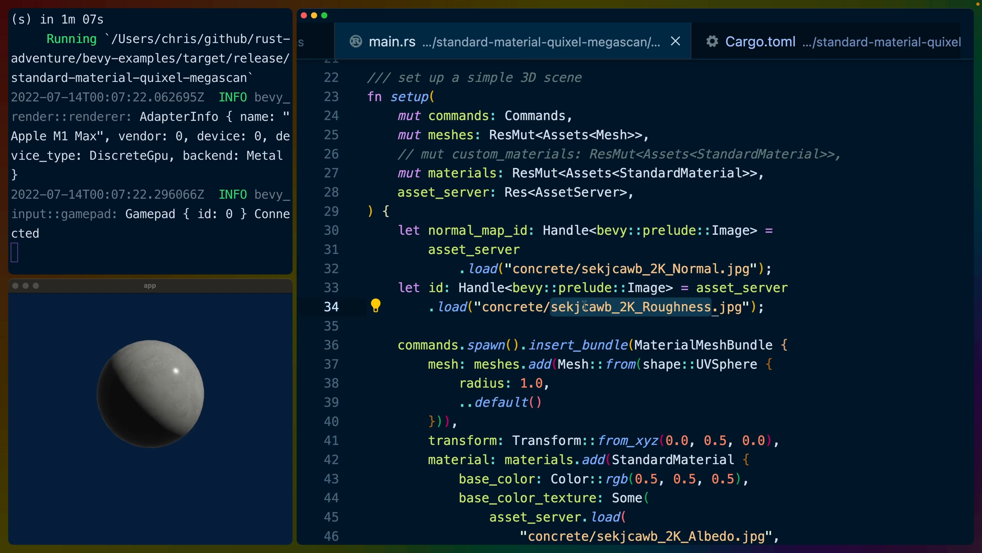
{"action": "scroll", "scroll_direction": "down", "scroll_amount": 3}
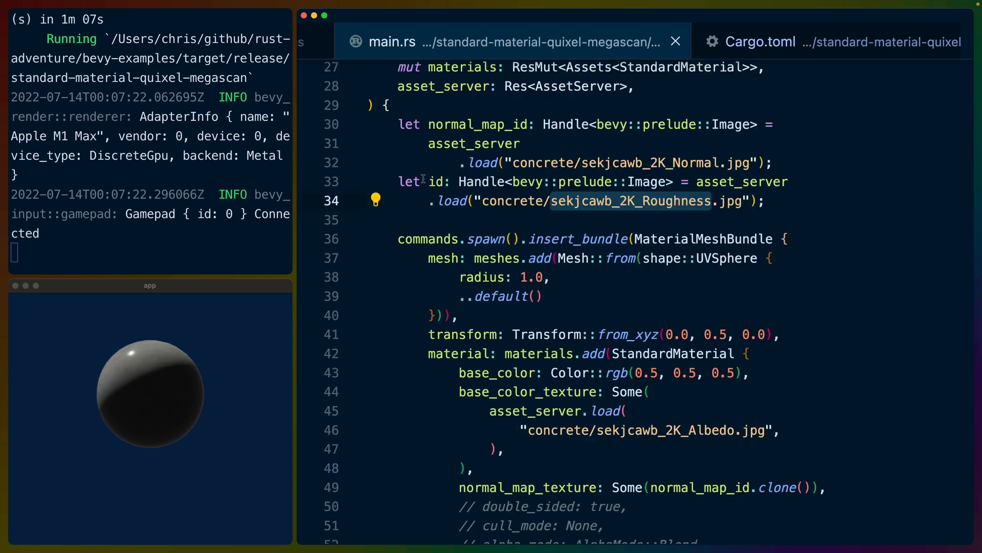
{"action": "double_click", "coordinate": [479, 123]}
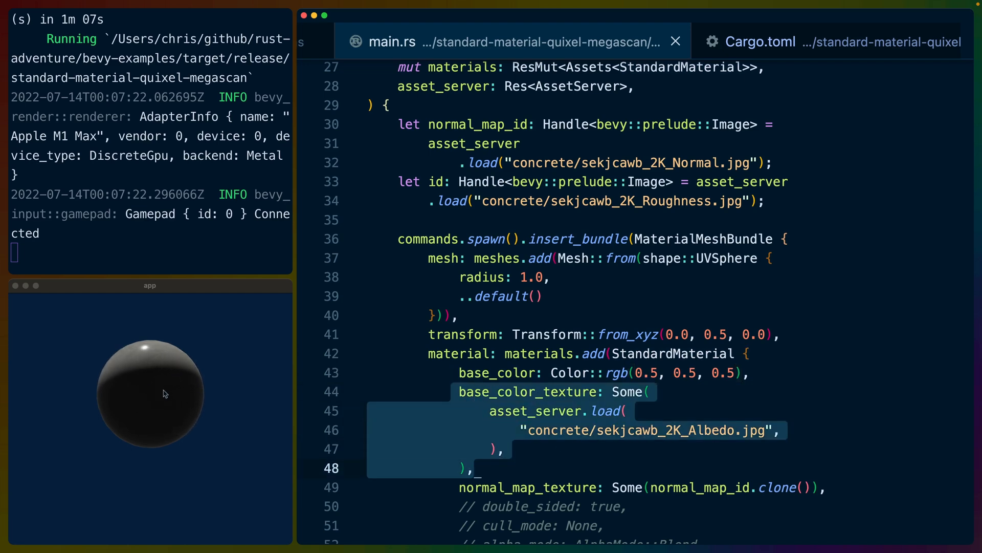
Scroll down to the sphere spawn using a CustomMaterial with time zero and alpha blending
{"action": "scroll", "scroll_direction": "down", "scroll_amount": 3}
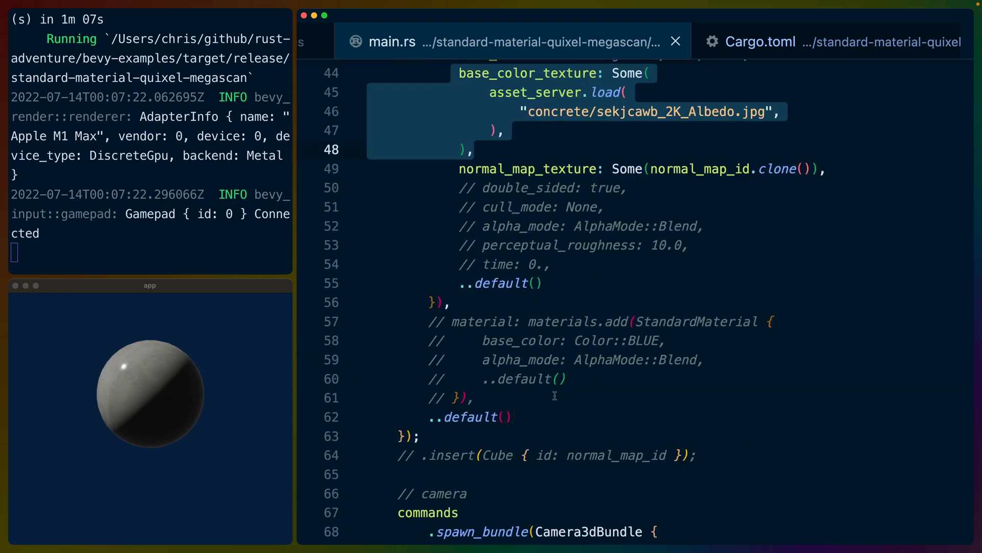
{"action": "scroll", "scroll_direction": "up", "scroll_amount": 3}
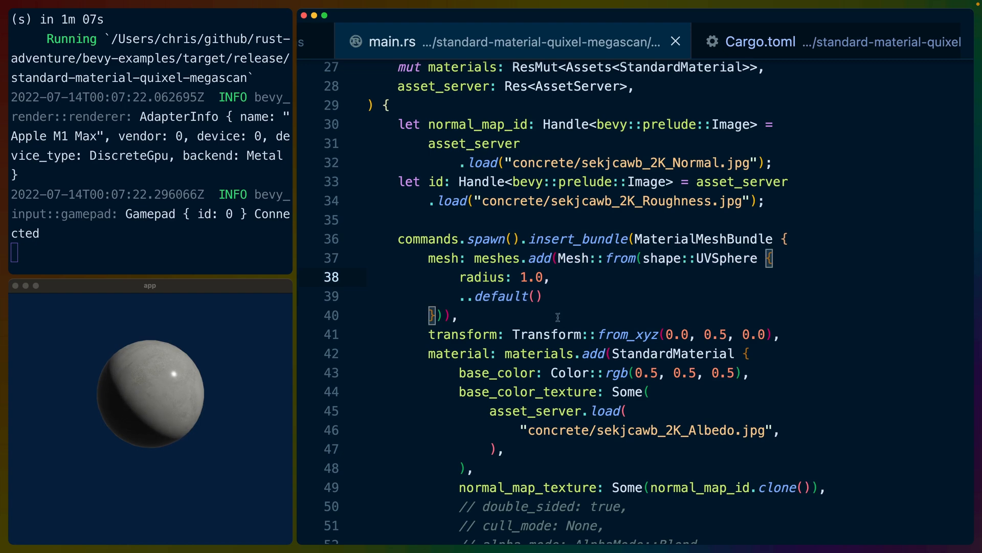
{"action": "scroll", "scroll_direction": "down", "scroll_amount": 3}
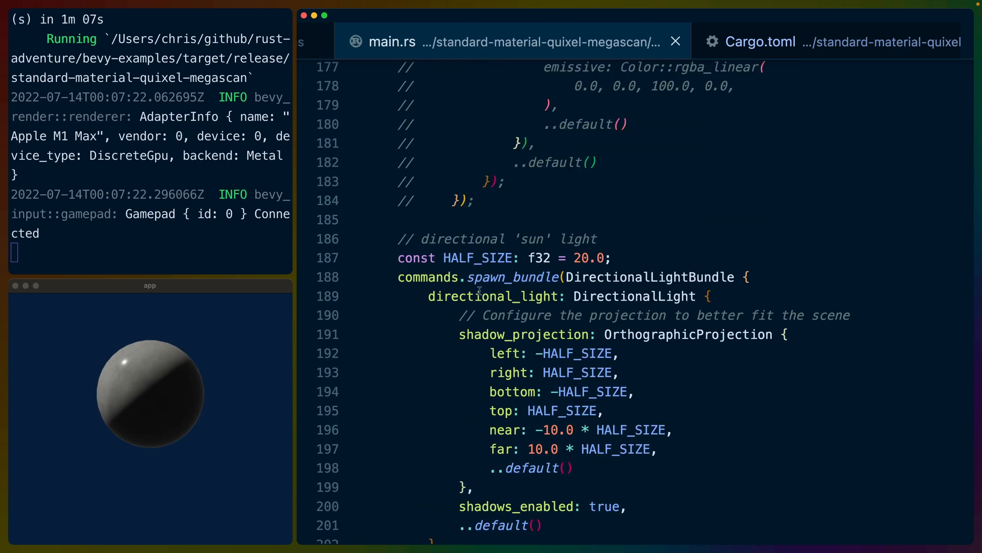
{"action": "scroll", "scroll_direction": "down", "scroll_amount": 3}
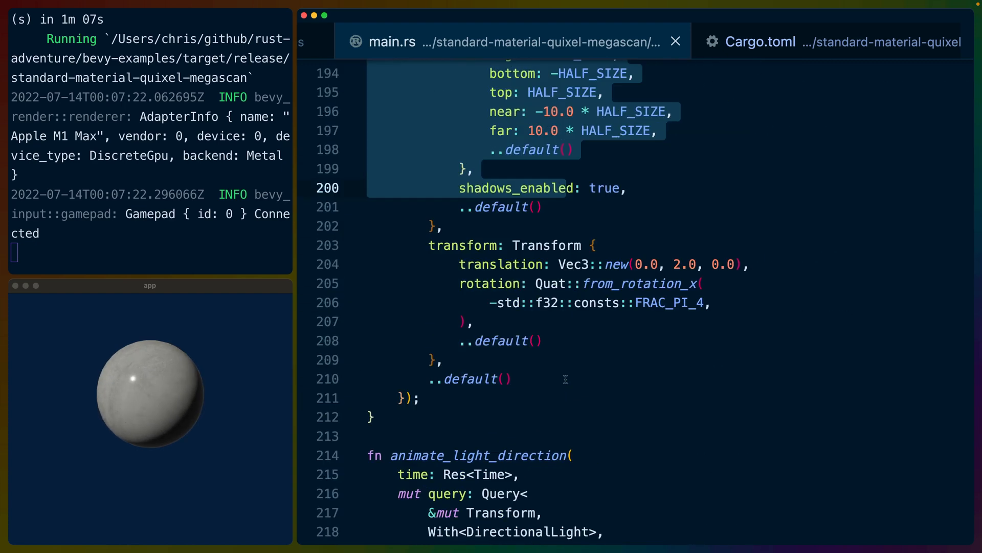
{"action": "scroll", "scroll_direction": "down", "scroll_amount": 3}
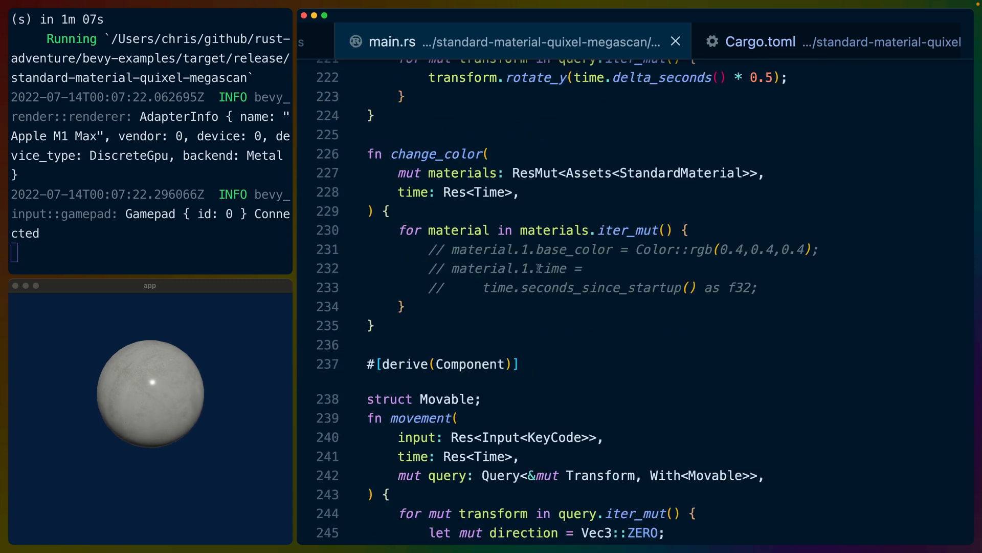
{"action": "scroll", "scroll_direction": "down", "scroll_amount": 3}
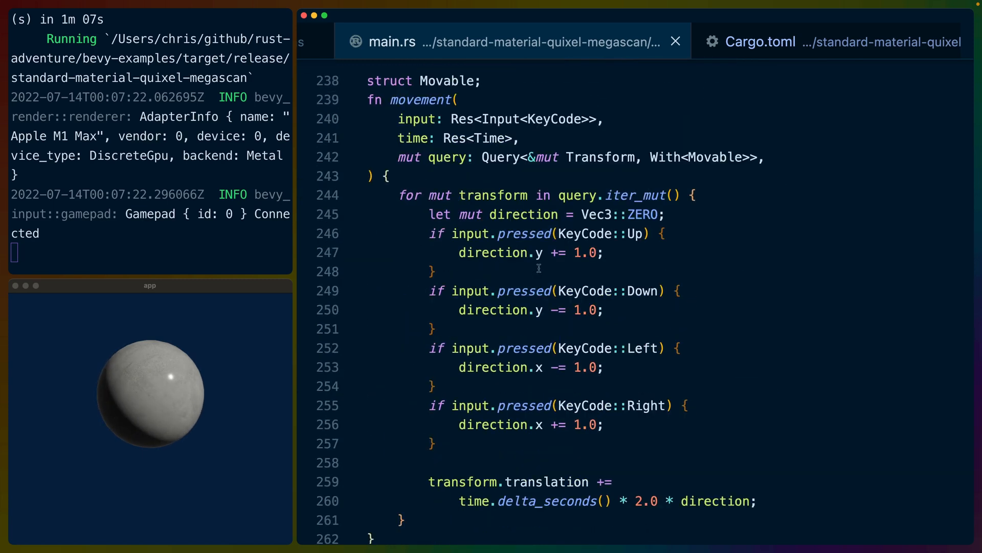
{"action": "scroll", "scroll_direction": "down", "scroll_amount": 3}
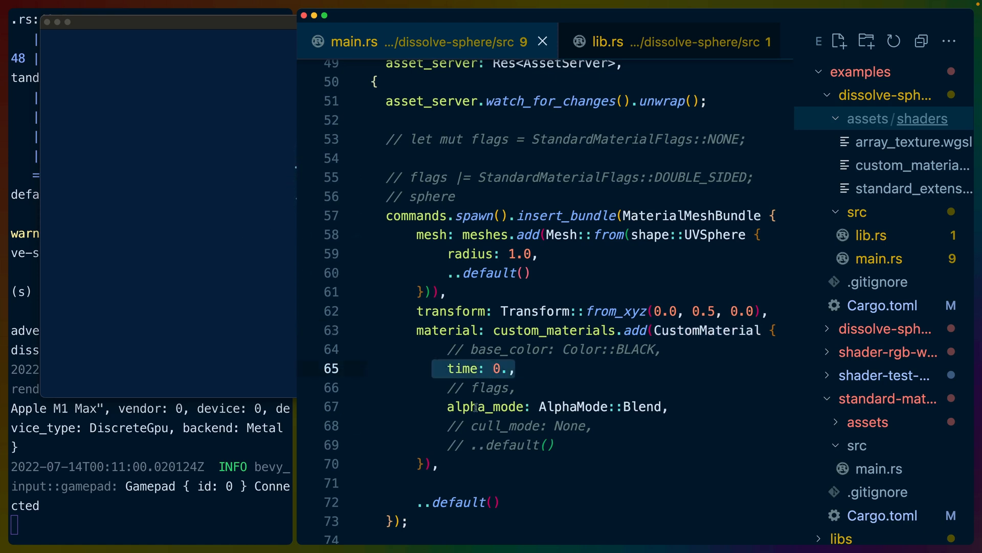
{"action": "scroll", "scroll_direction": "down", "scroll_amount": 3}
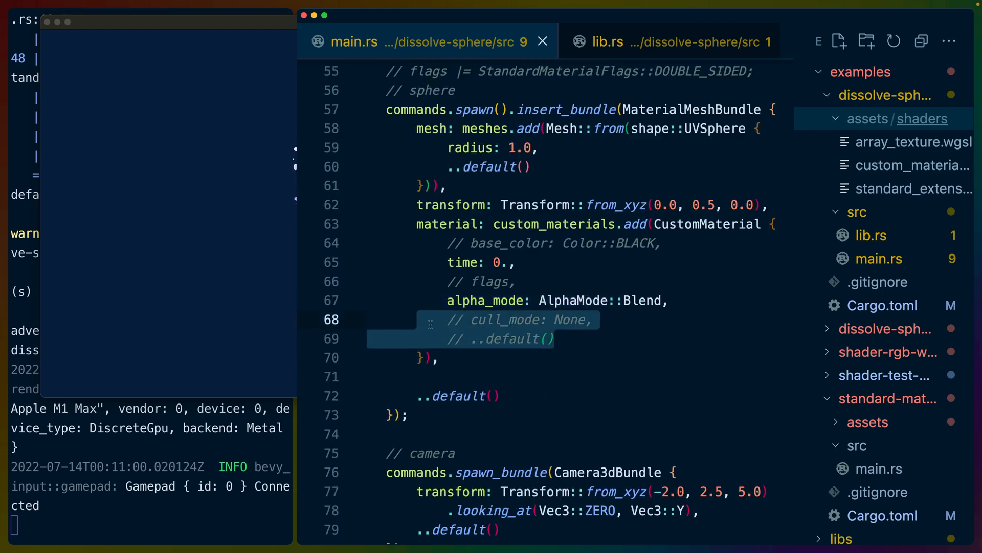
{"action": "scroll", "scroll_direction": "down", "scroll_amount": 3}
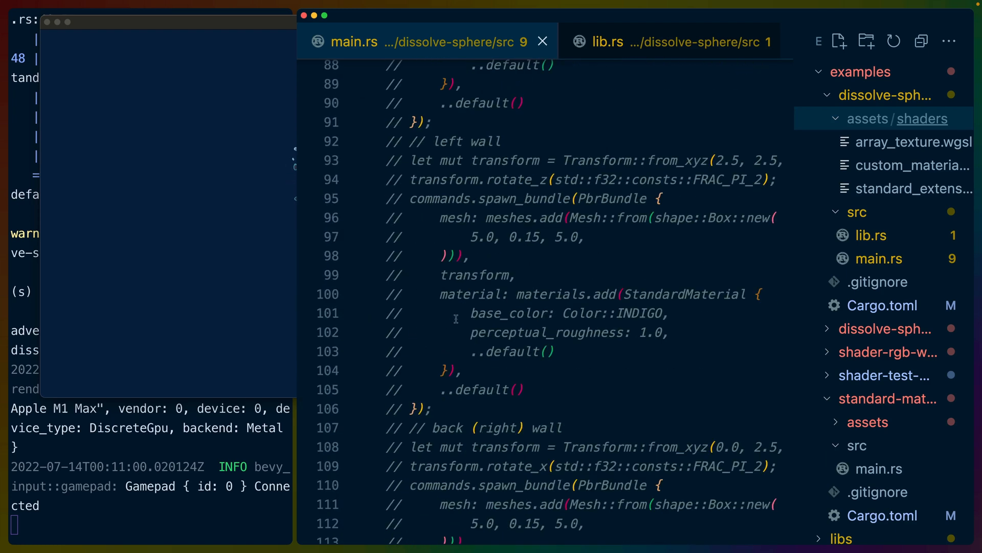
{"action": "scroll", "scroll_direction": "down", "scroll_amount": 3}
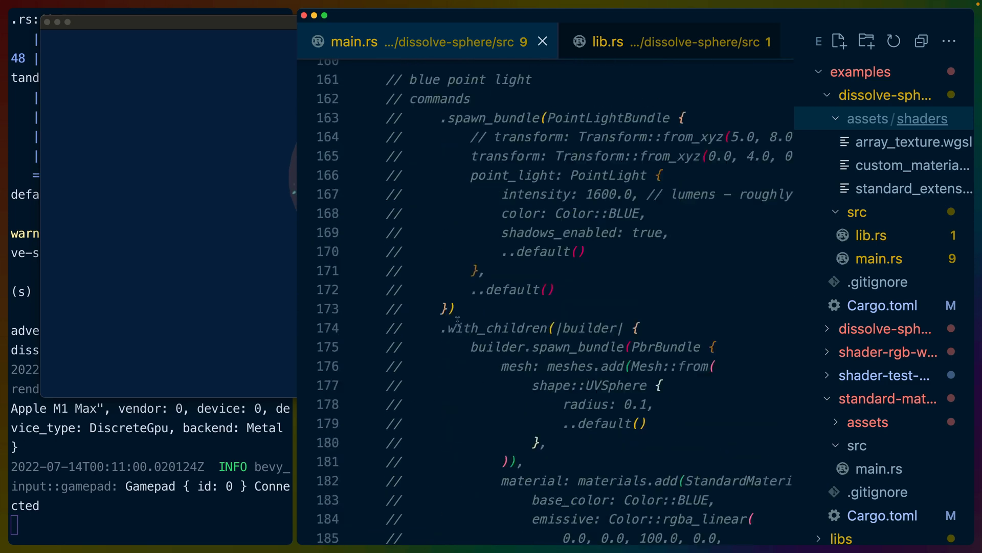
{"action": "scroll", "scroll_direction": "down", "scroll_amount": 3}
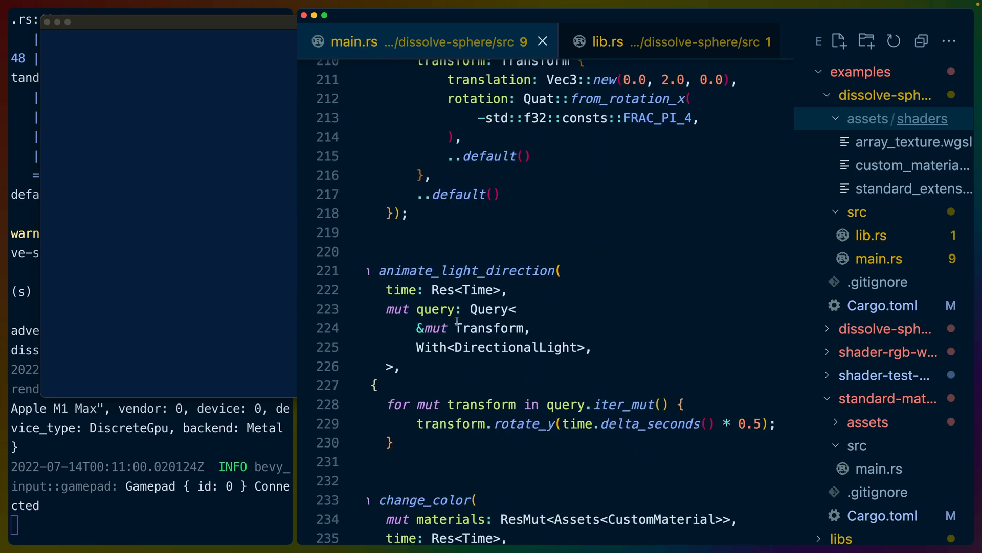
{"action": "scroll", "scroll_direction": "down", "scroll_amount": 3}
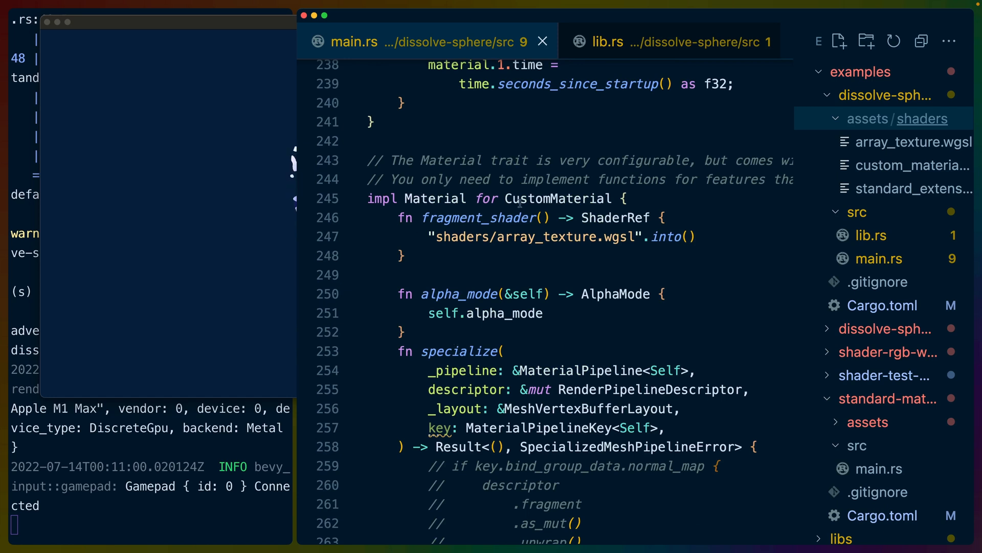
{"action": "double_click", "coordinate": [557, 198]}
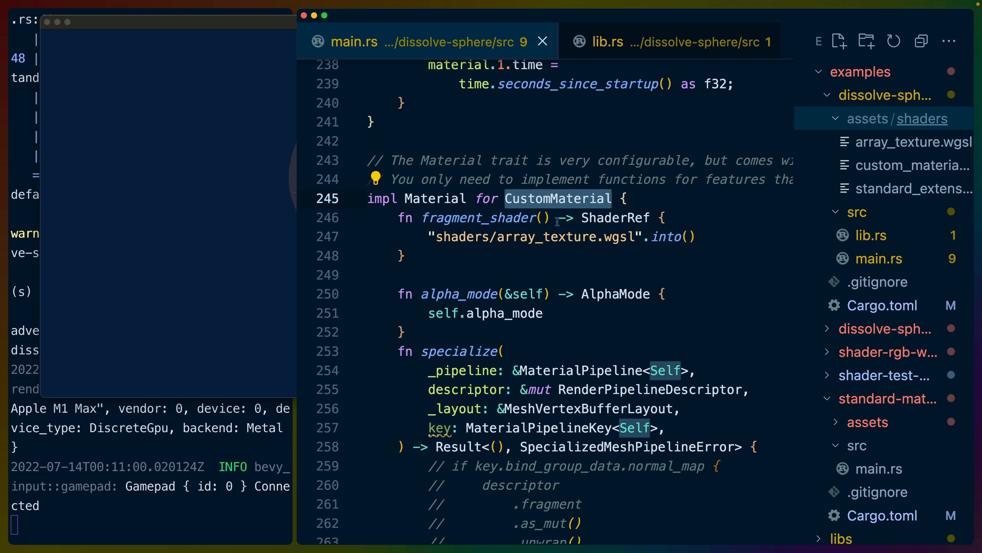
{"action": "left_click", "coordinate": [547, 237]}
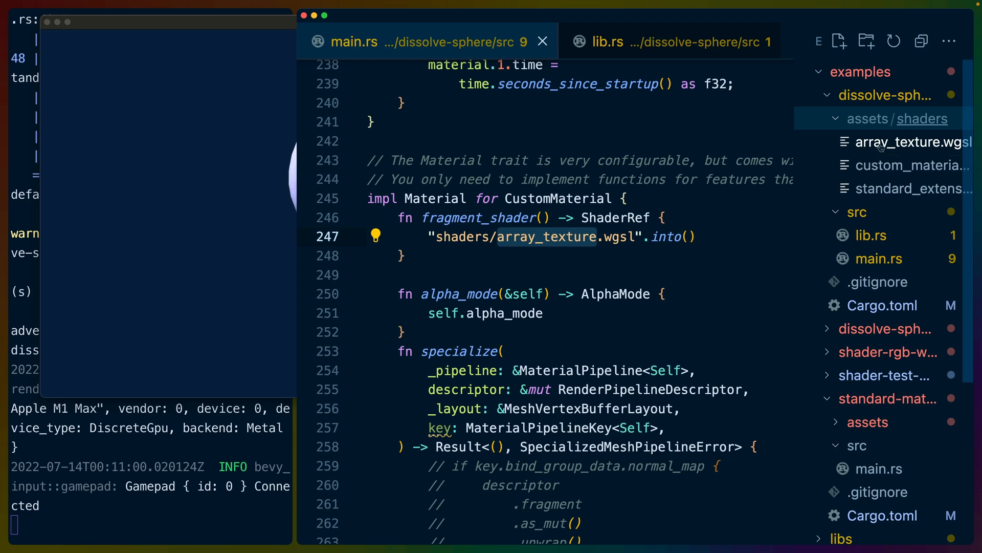
Open array_texture.wgsl and scroll to its CustomMaterial time uniform and fragment function
{"action": "left_click", "coordinate": [913, 143]}
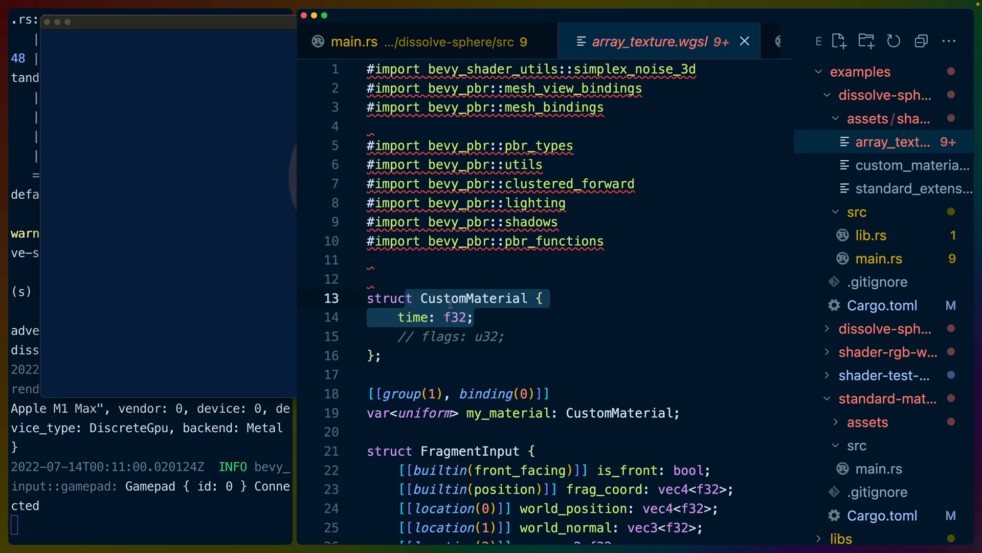
{"action": "scroll", "scroll_direction": "down", "scroll_amount": 3}
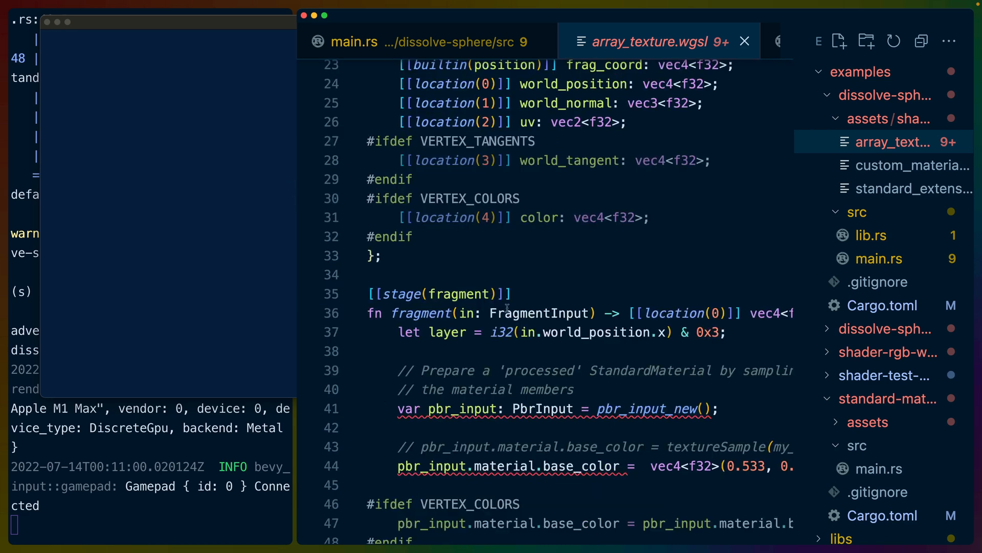
{"action": "scroll", "scroll_direction": "down", "scroll_amount": 3}
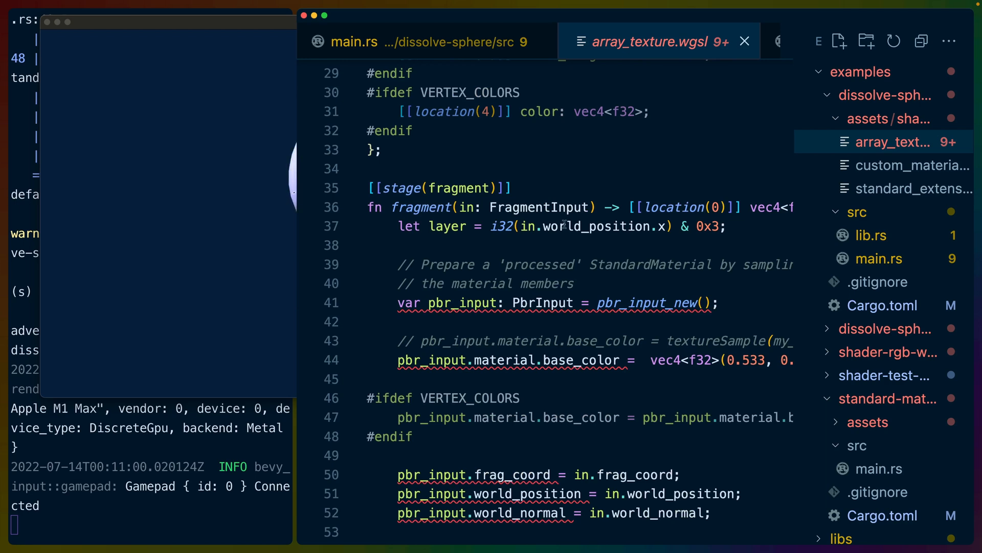
{"action": "scroll", "scroll_direction": "down", "scroll_amount": 3}
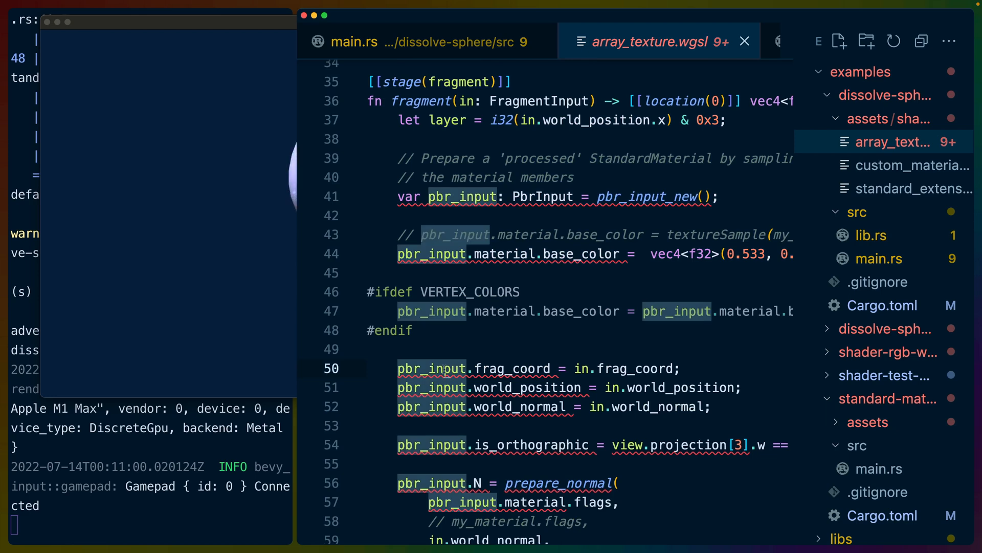
{"action": "mouse_move", "coordinate": [515, 356]}
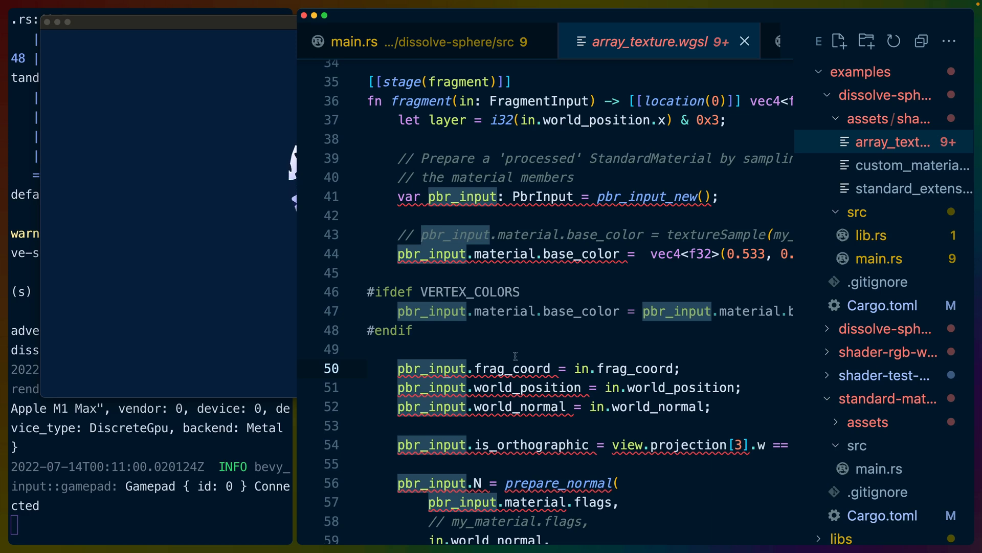
{"action": "mouse_move", "coordinate": [603, 363]}
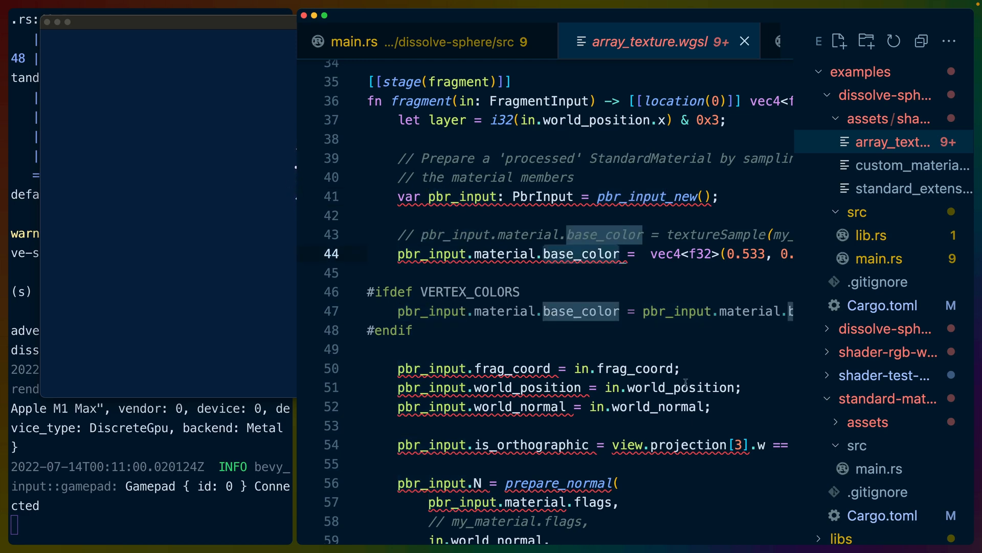
{"action": "scroll", "scroll_direction": "down", "scroll_amount": 3}
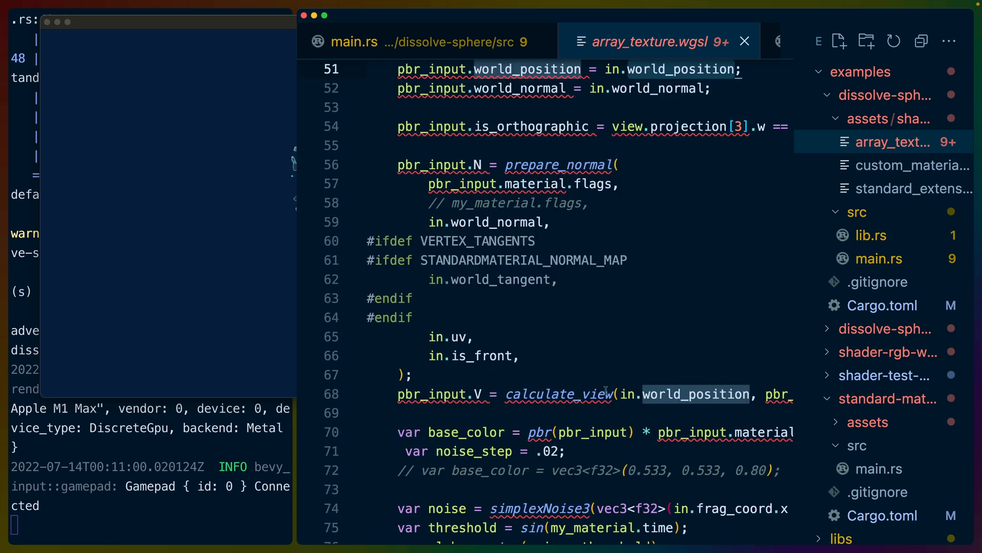
{"action": "scroll", "scroll_direction": "down", "scroll_amount": 3}
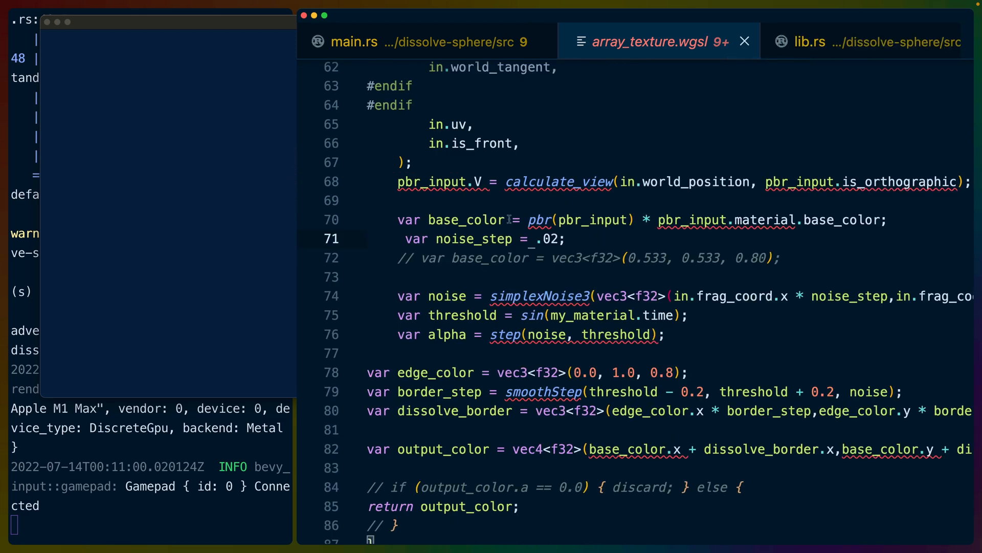
{"action": "mouse_move", "coordinate": [550, 214]}
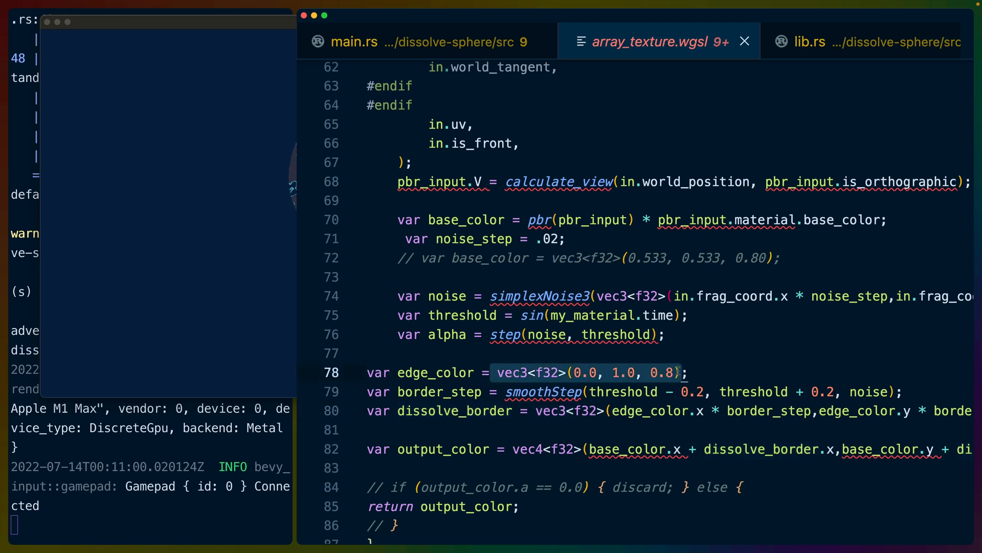
Scroll array_texture.wgsl down to its step-based alpha calculation
{"action": "scroll", "scroll_direction": "down", "scroll_amount": 3}
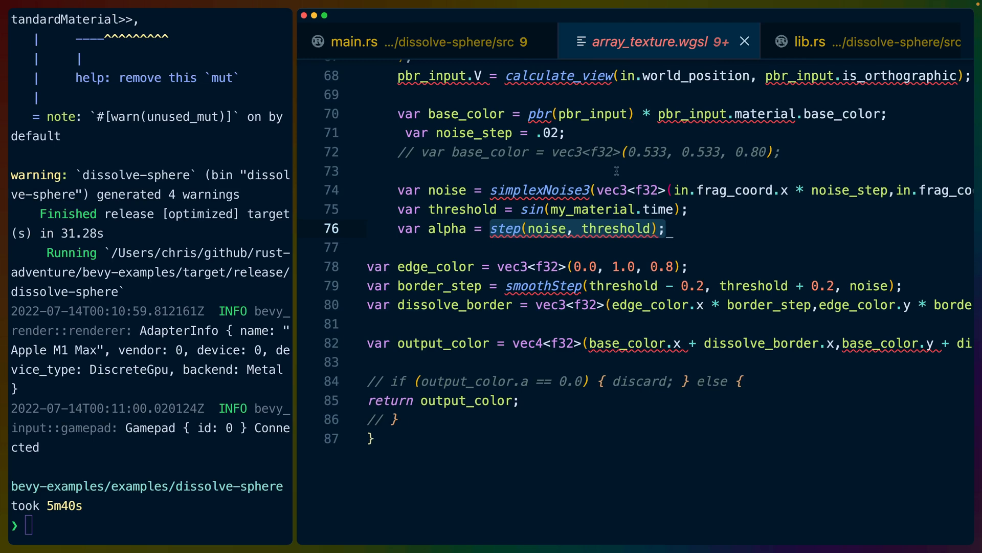
{"action": "mouse_move", "coordinate": [456, 57]}
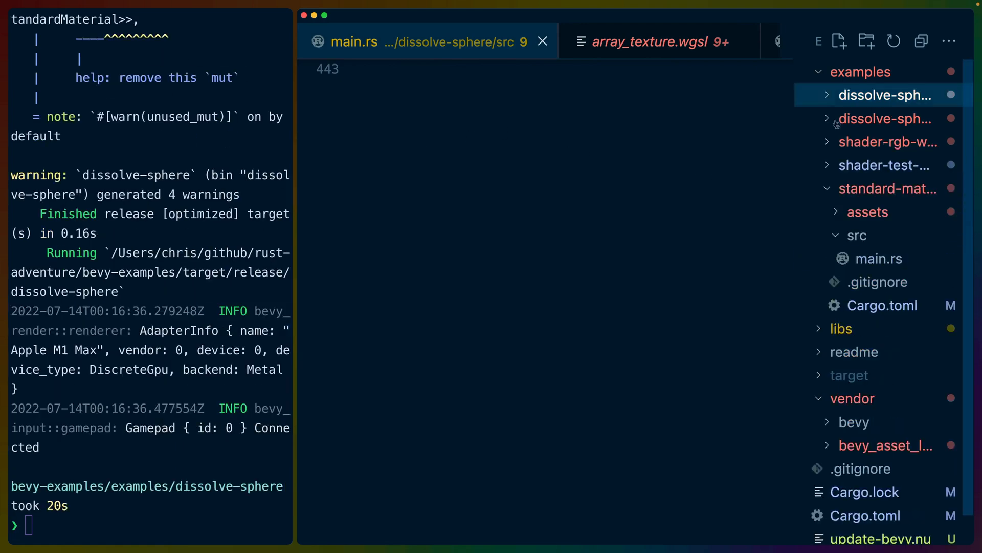
{"action": "left_click", "coordinate": [885, 118]}
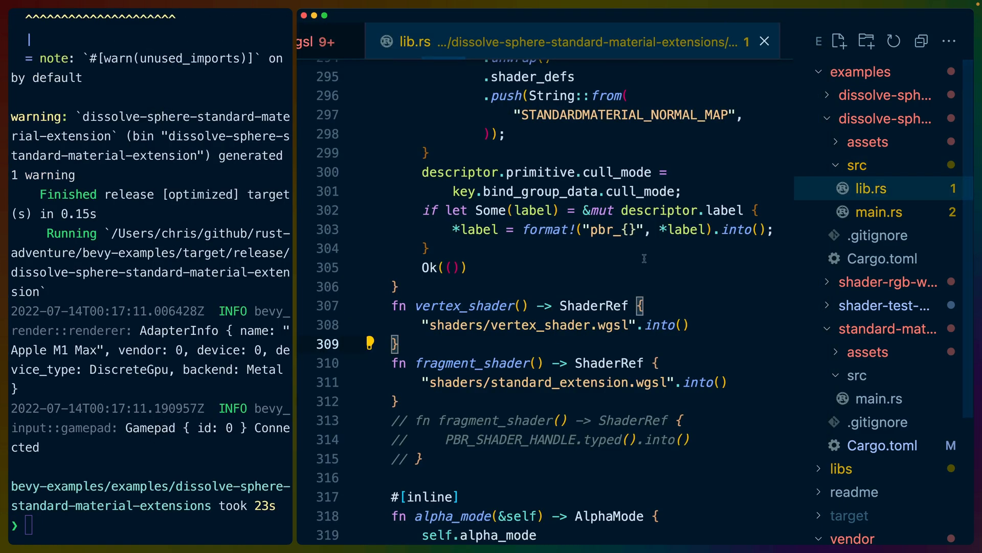
{"action": "scroll", "scroll_direction": "up", "scroll_amount": 3}
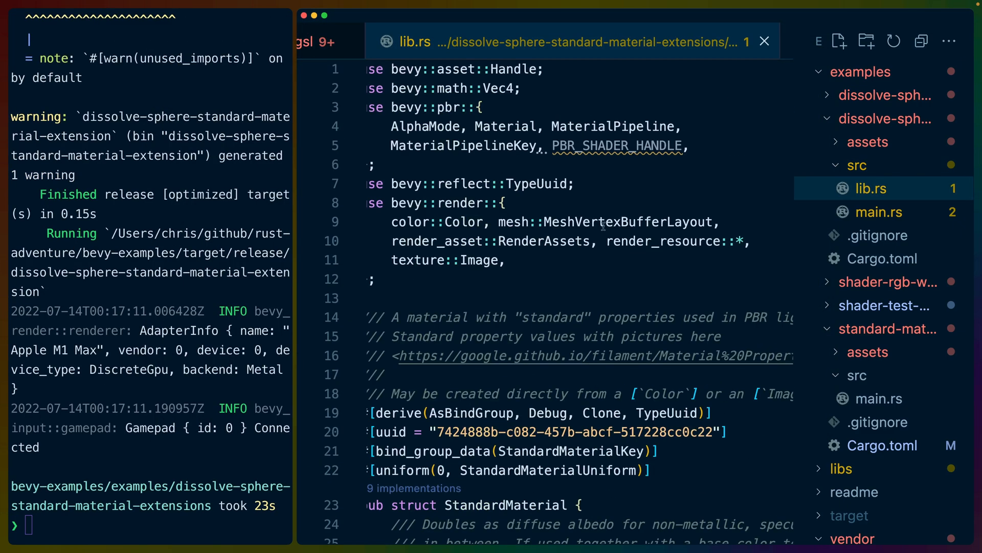
{"action": "scroll", "scroll_direction": "down", "scroll_amount": 3}
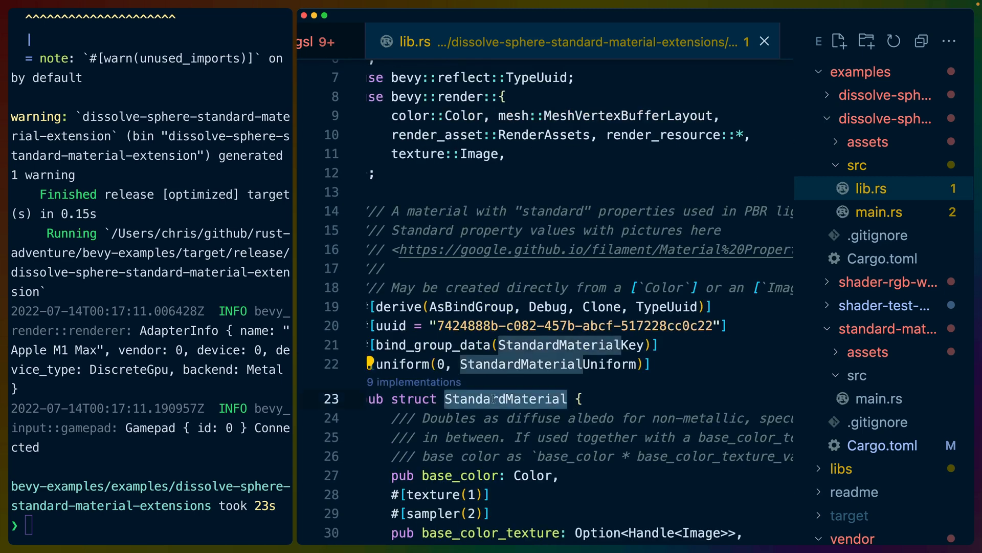
{"action": "scroll", "scroll_direction": "down", "scroll_amount": 3}
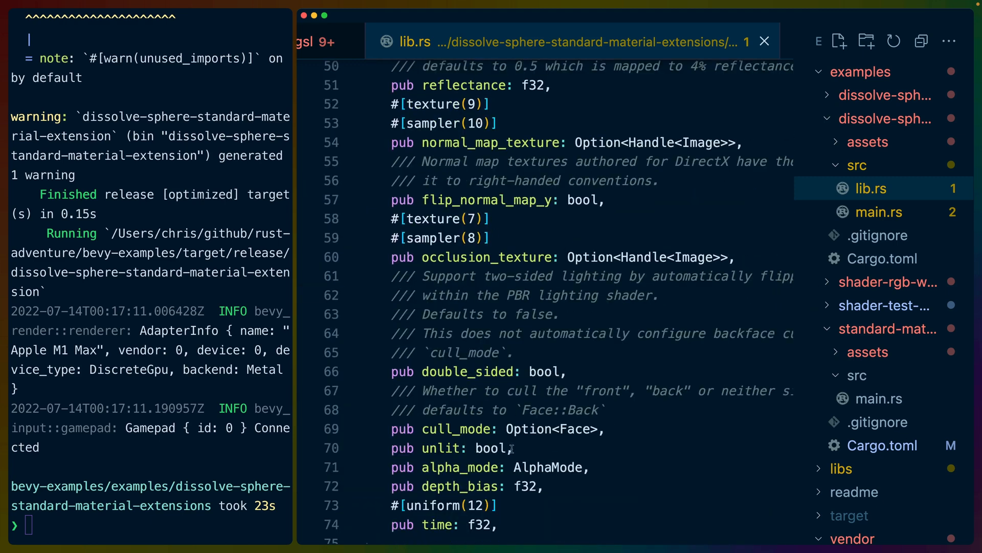
{"action": "scroll", "scroll_direction": "down", "scroll_amount": 3}
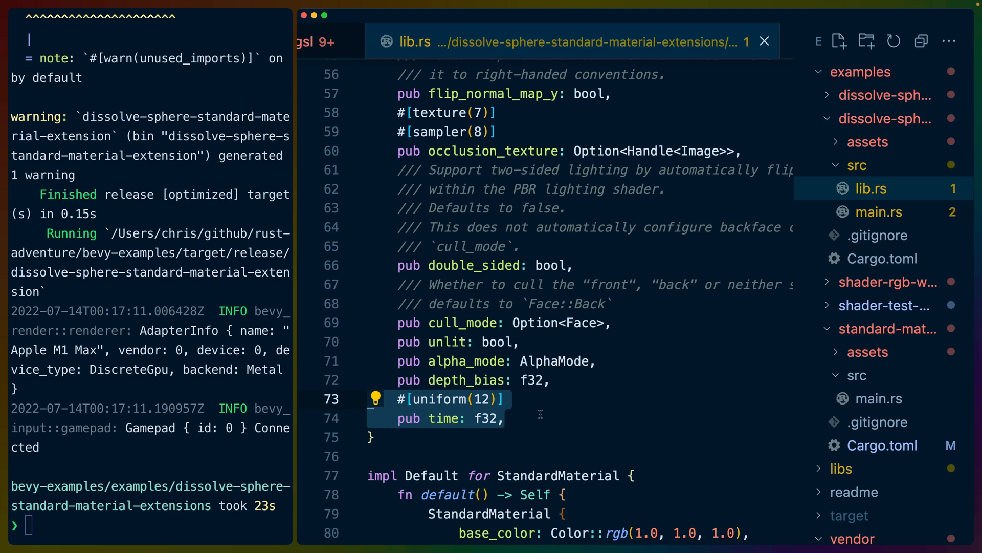
{"action": "mouse_move", "coordinate": [536, 411]}
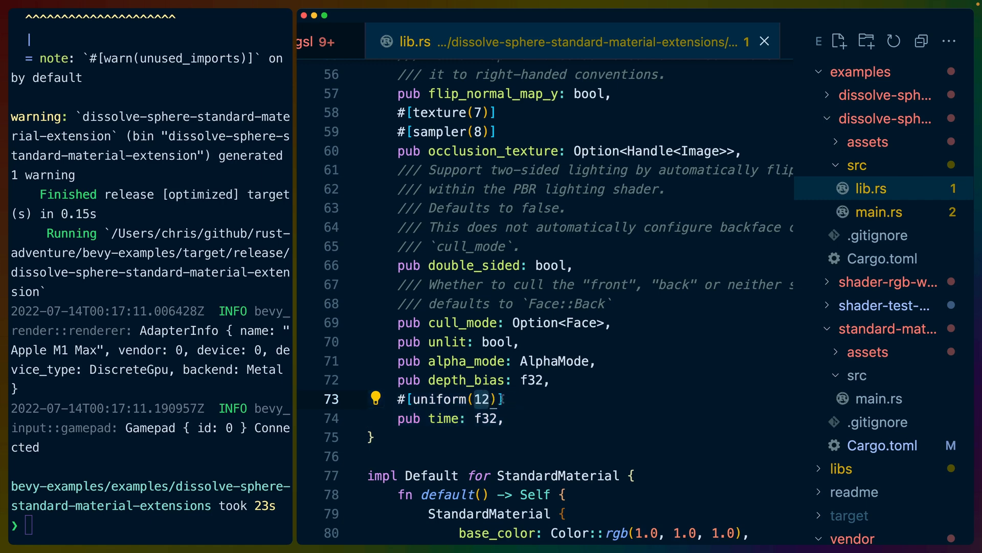
{"action": "scroll", "scroll_direction": "up", "scroll_amount": 3}
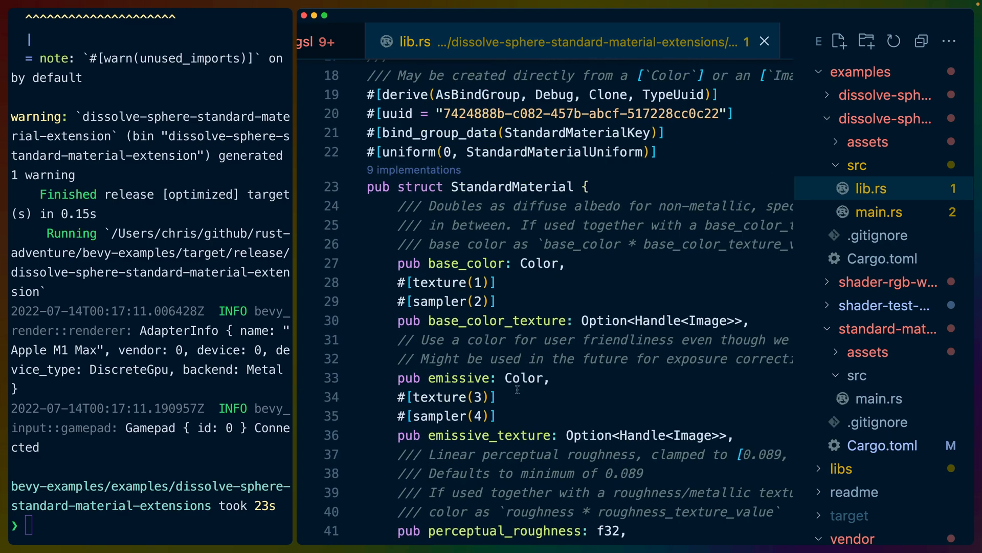
{"action": "scroll", "scroll_direction": "up", "scroll_amount": 3}
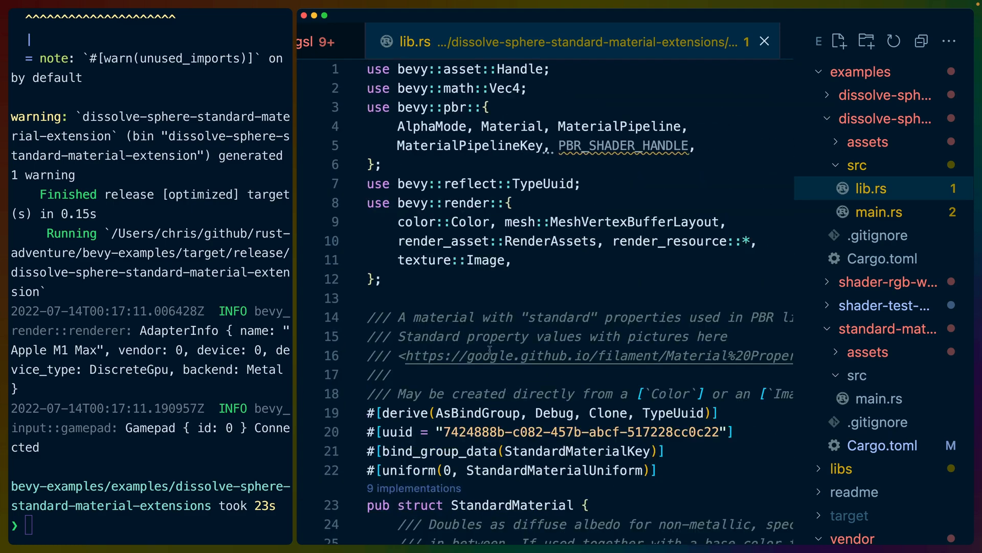
Expand the example's assets and shaders folders in the Explorer
{"action": "scroll", "scroll_direction": "down", "scroll_amount": 3}
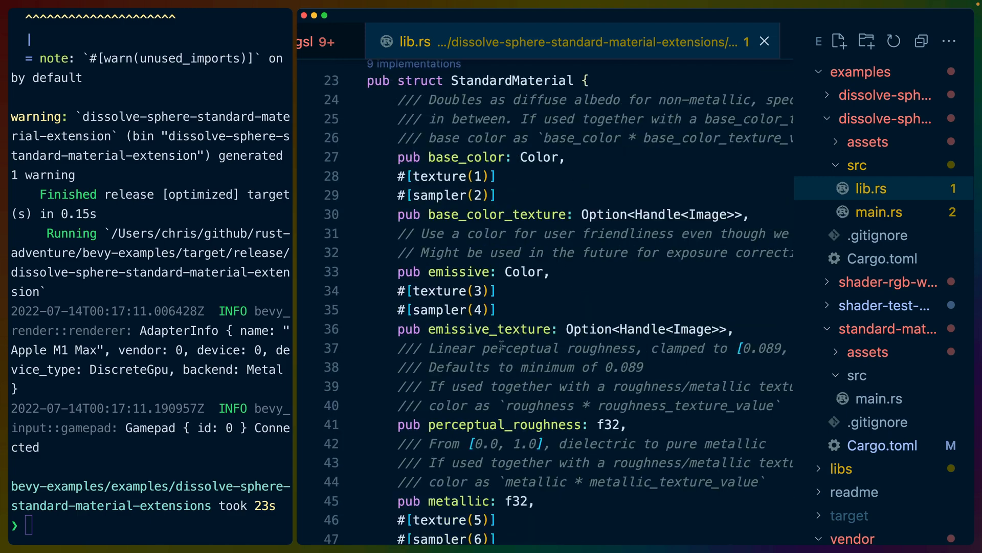
{"action": "left_click", "coordinate": [869, 142]}
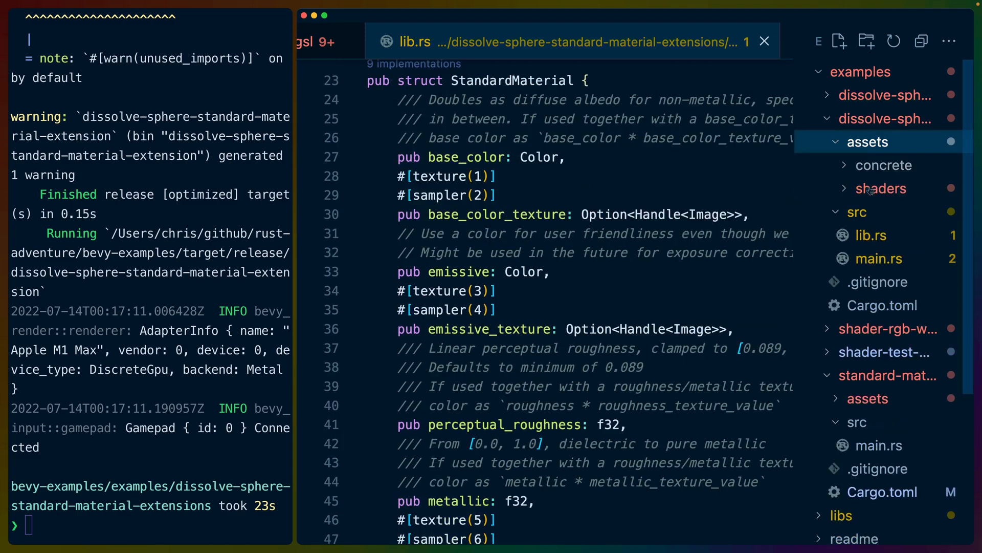
{"action": "left_click", "coordinate": [881, 188]}
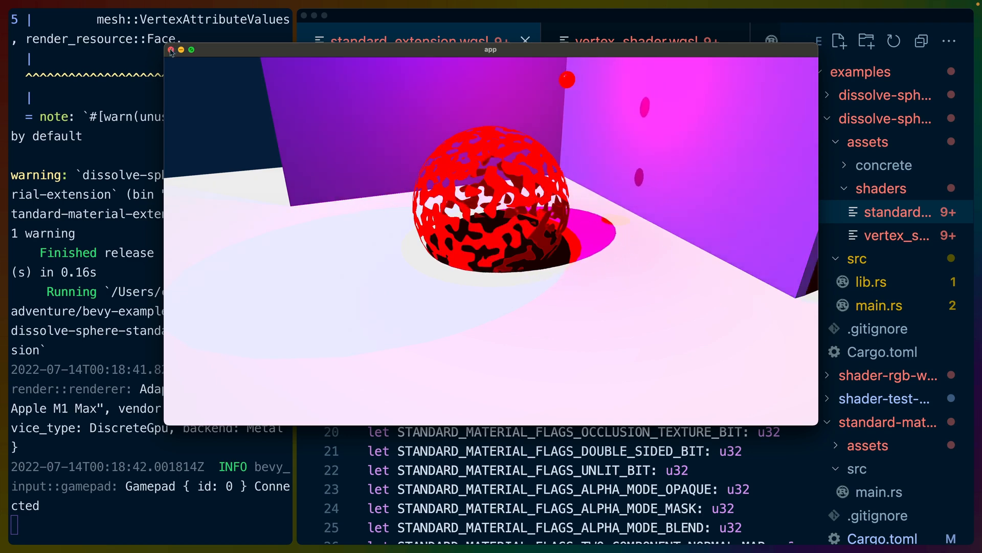
Close the sphere app and review standard_extension.wgsl's StandardMaterial struct and flag constants
{"action": "left_click", "coordinate": [171, 50]}
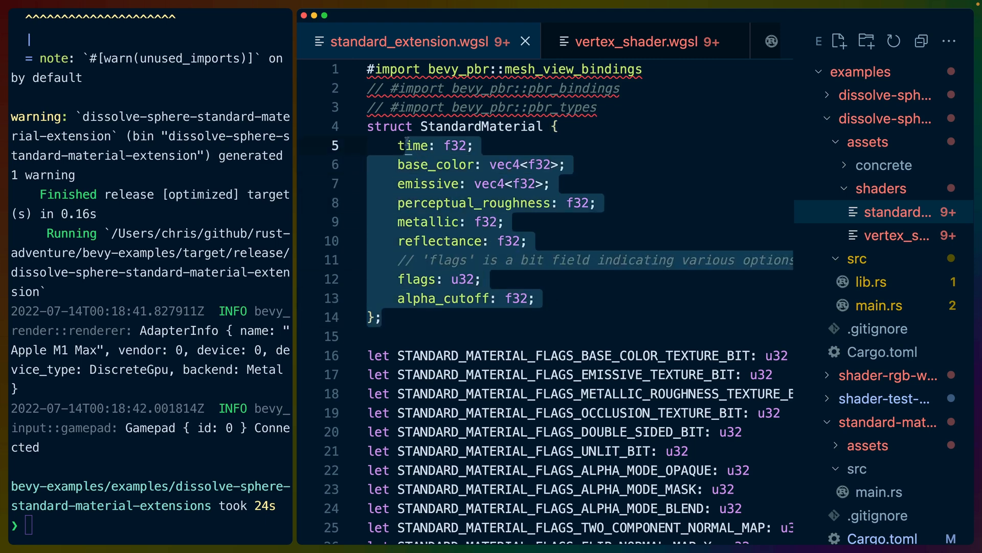
{"action": "scroll", "scroll_direction": "down", "scroll_amount": 3}
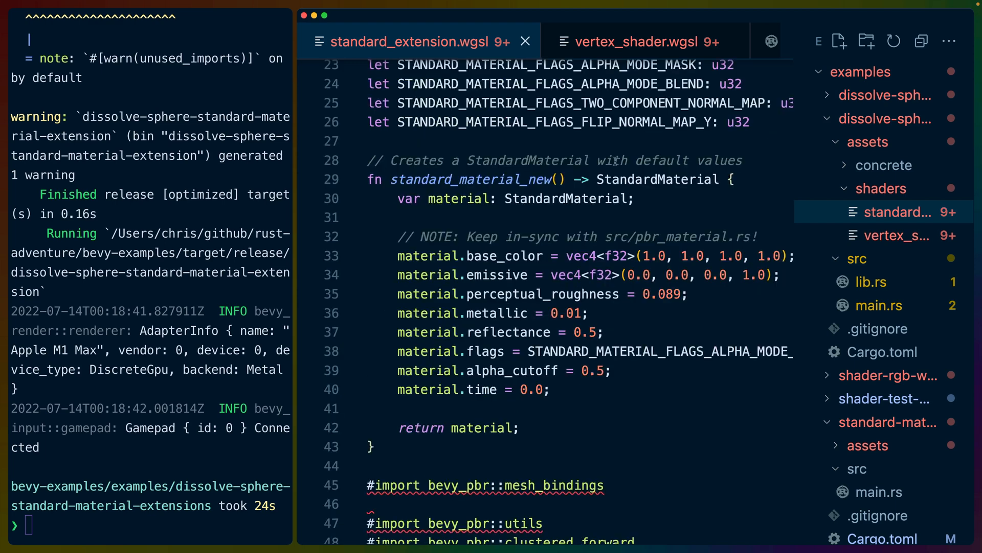
{"action": "scroll", "scroll_direction": "up", "scroll_amount": 3}
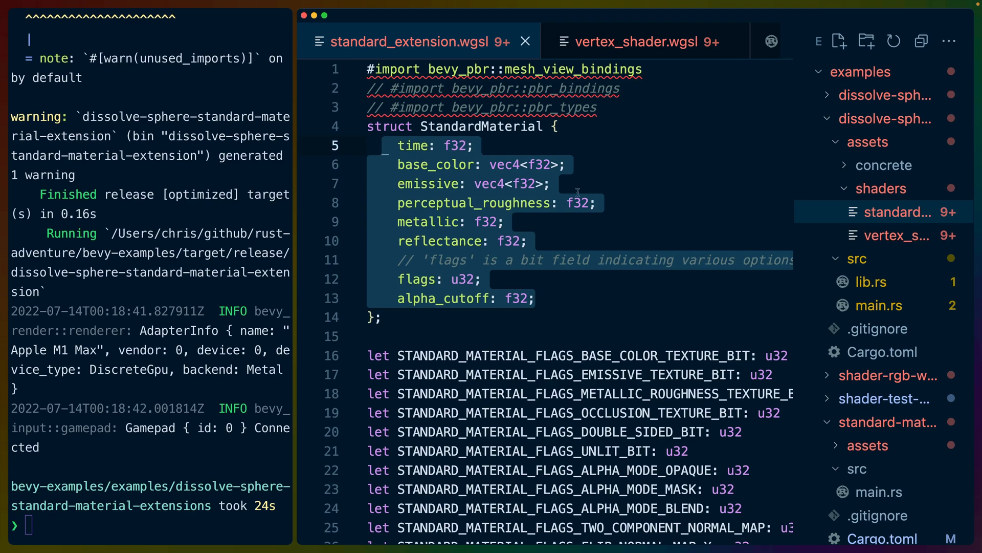
{"action": "scroll", "scroll_direction": "down", "scroll_amount": 3}
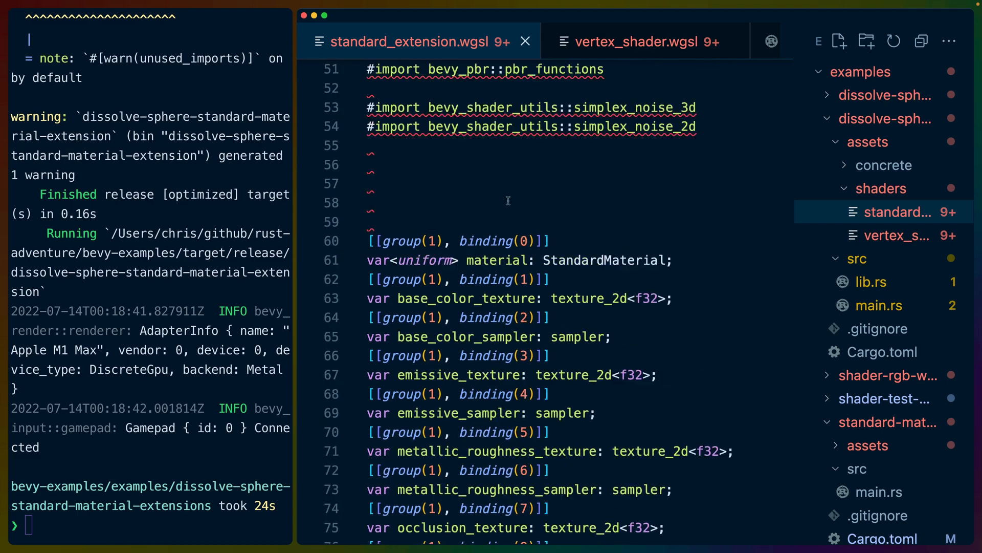
{"action": "scroll", "scroll_direction": "up", "scroll_amount": 3}
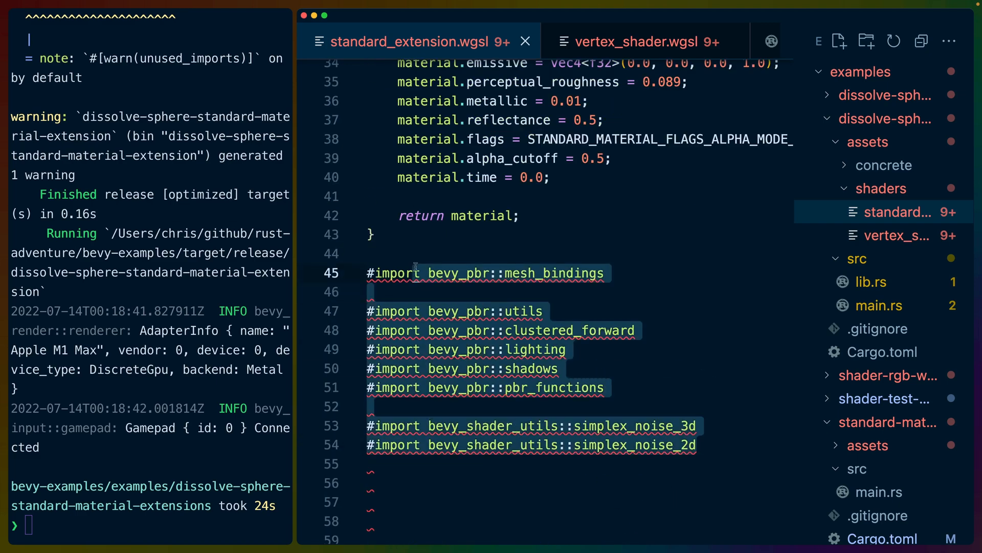
{"action": "scroll", "scroll_direction": "up", "scroll_amount": 3}
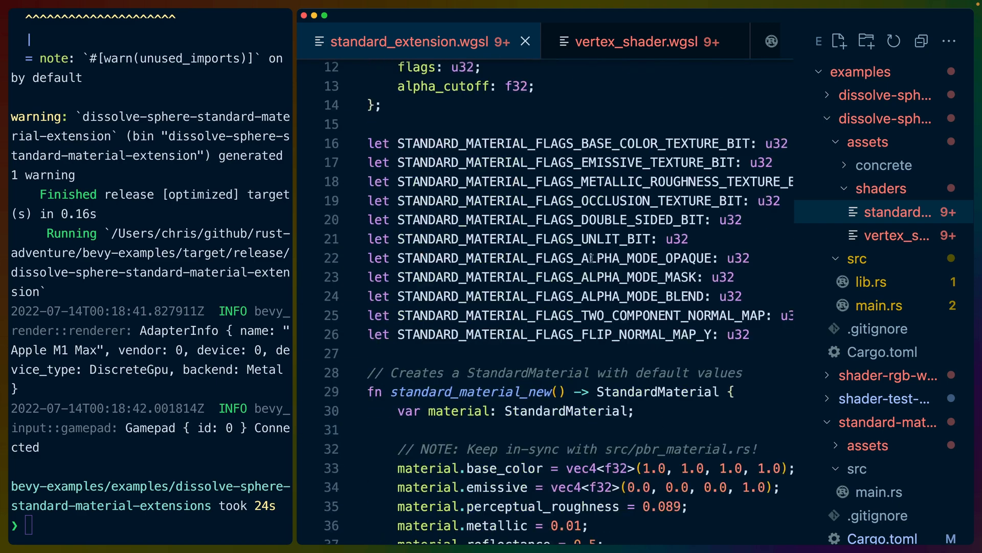
Skim the extension example's lib.rs, then return to main.rs's yellow extended material
{"action": "left_click", "coordinate": [879, 305]}
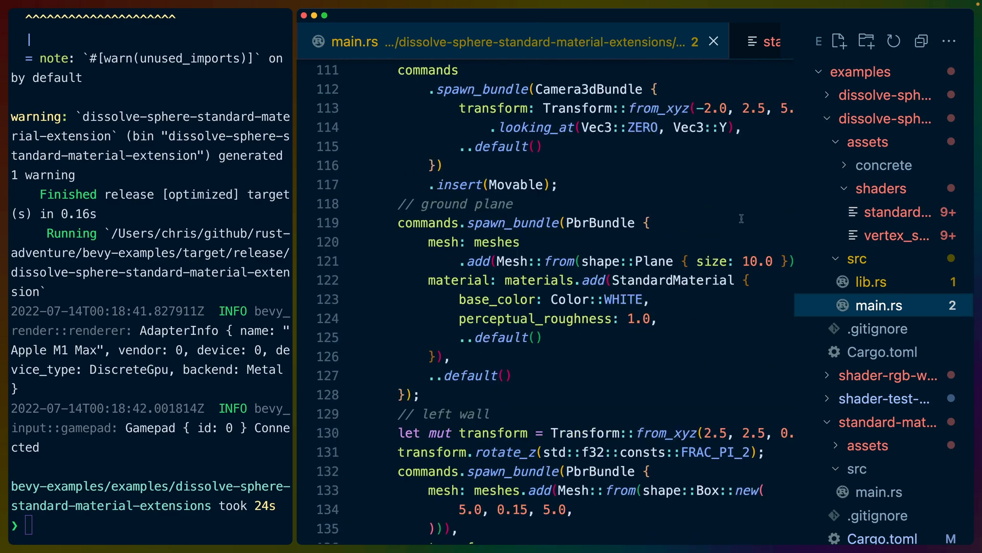
{"action": "left_click", "coordinate": [871, 282]}
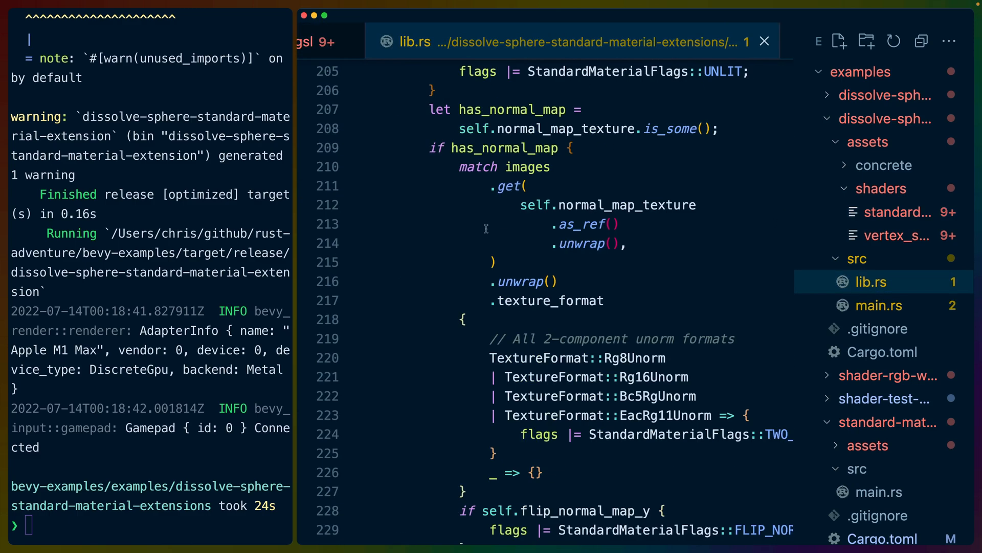
{"action": "scroll", "scroll_direction": "down", "scroll_amount": 3}
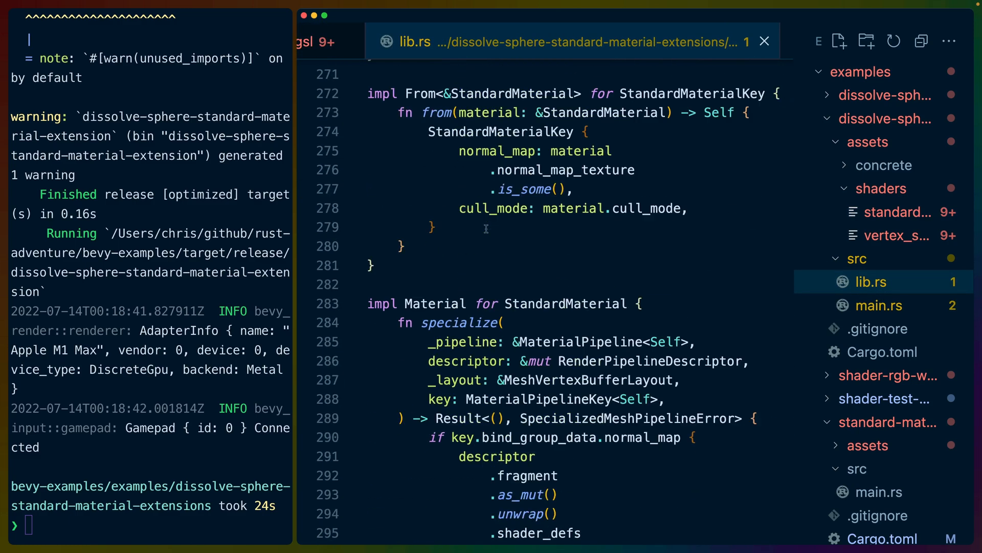
{"action": "scroll", "scroll_direction": "down", "scroll_amount": 3}
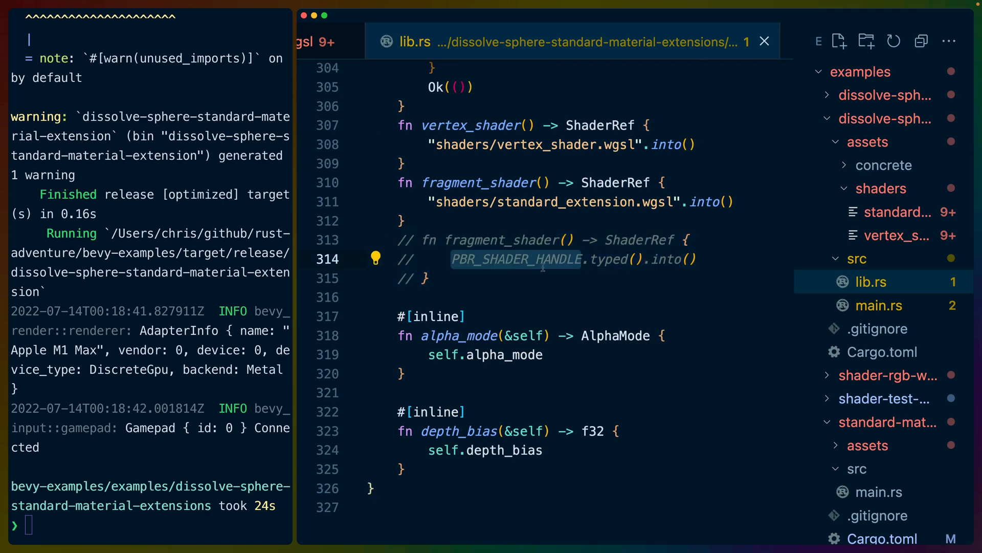
{"action": "mouse_move", "coordinate": [890, 226]}
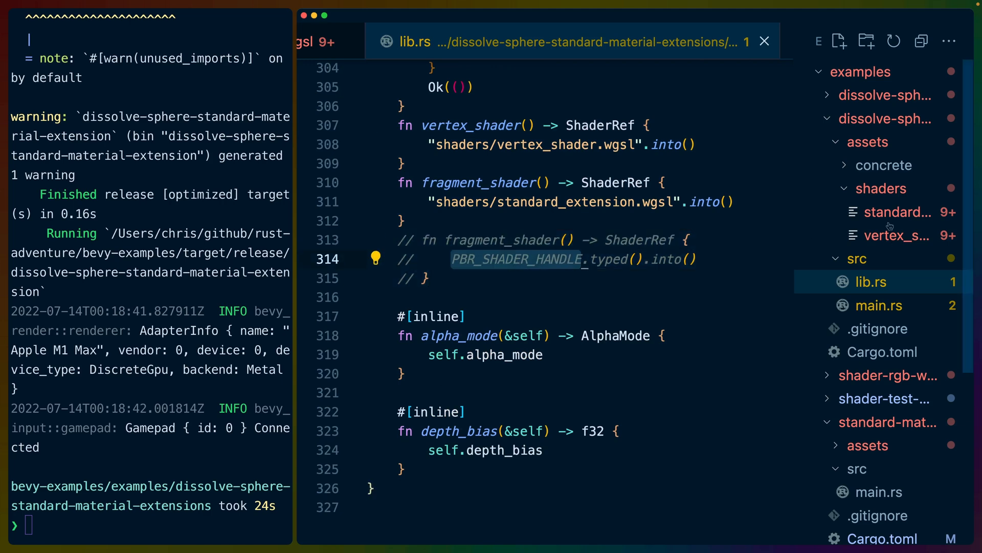
{"action": "mouse_move", "coordinate": [896, 212]}
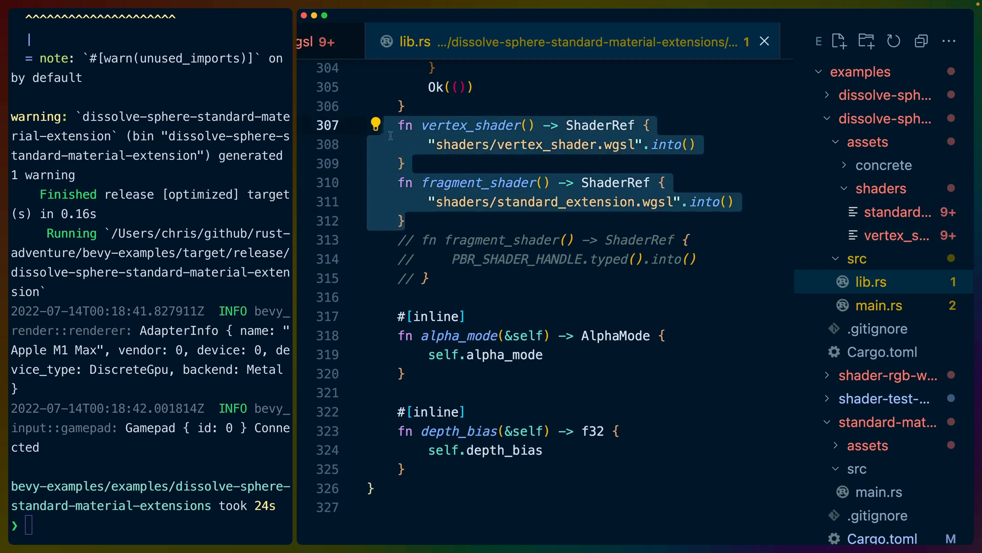
{"action": "mouse_move", "coordinate": [481, 187]}
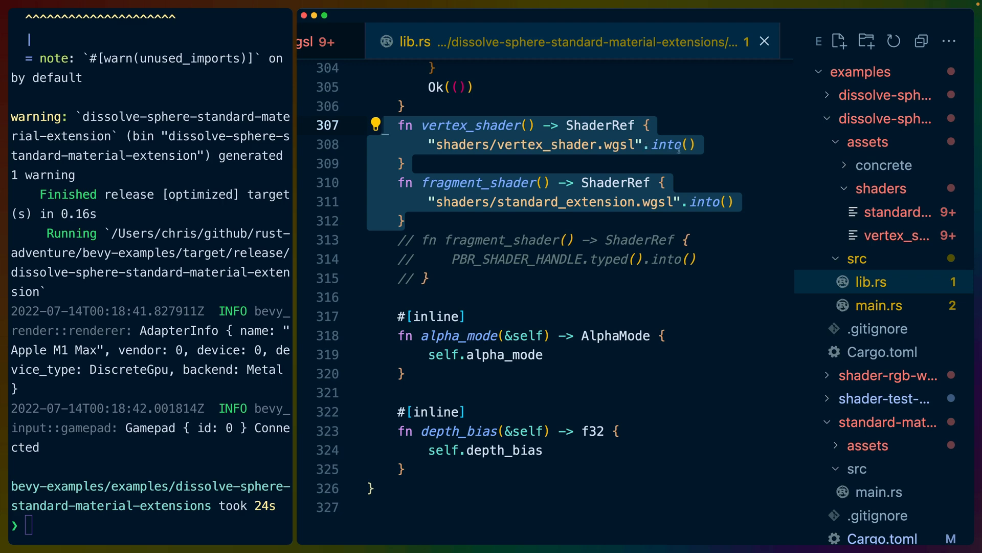
{"action": "left_click", "coordinate": [879, 305]}
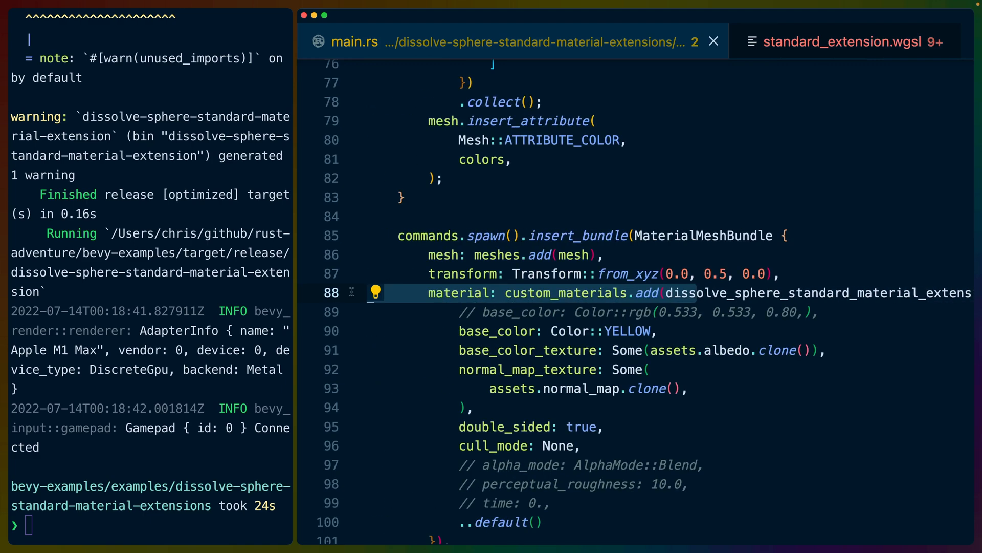
{"action": "double_click", "coordinate": [629, 331]}
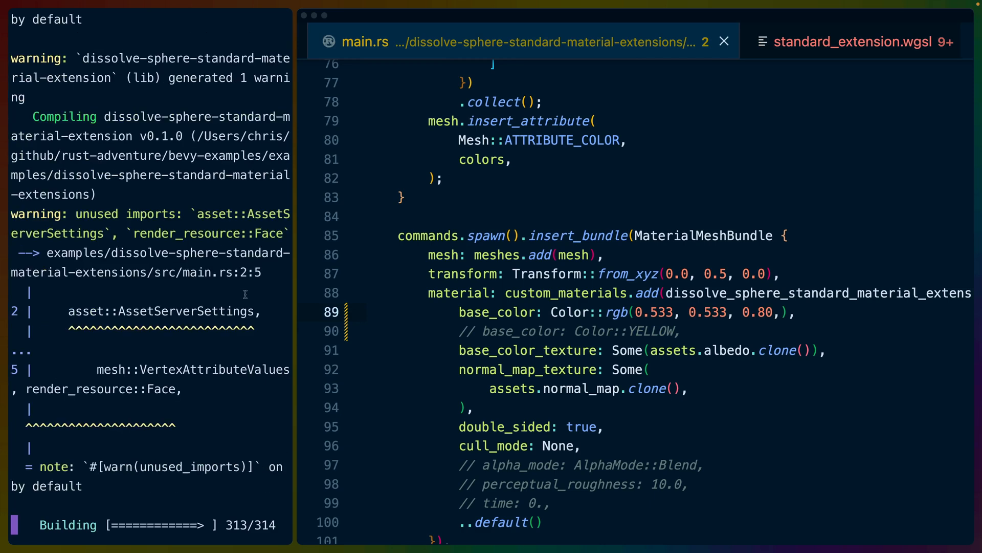
{"action": "mouse_move", "coordinate": [254, 298]}
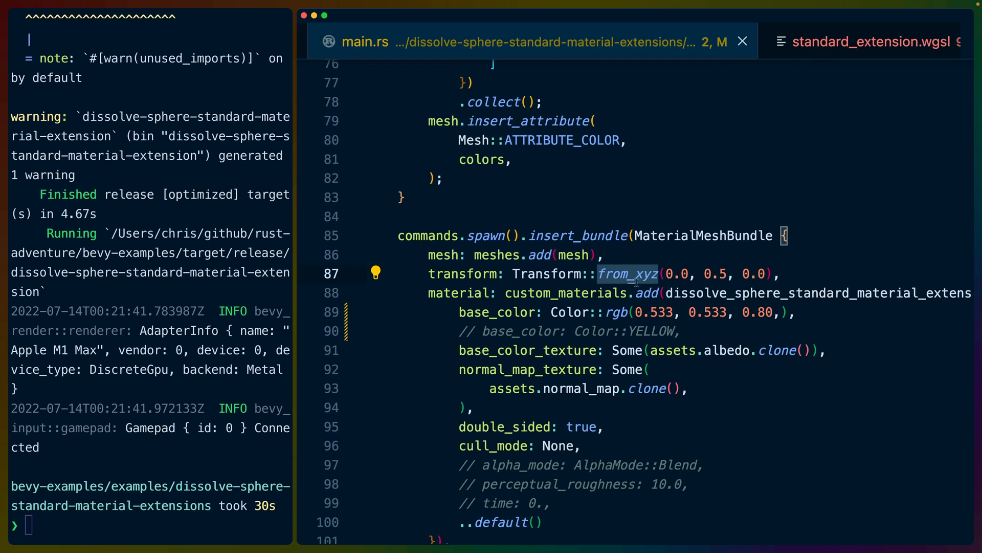
{"action": "mouse_move", "coordinate": [740, 327]}
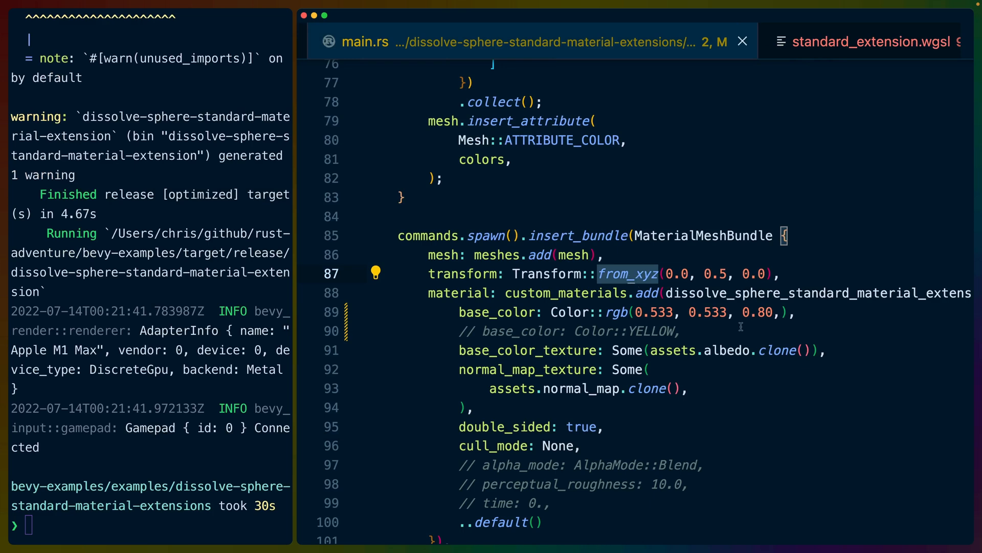
{"action": "mouse_move", "coordinate": [751, 331]}
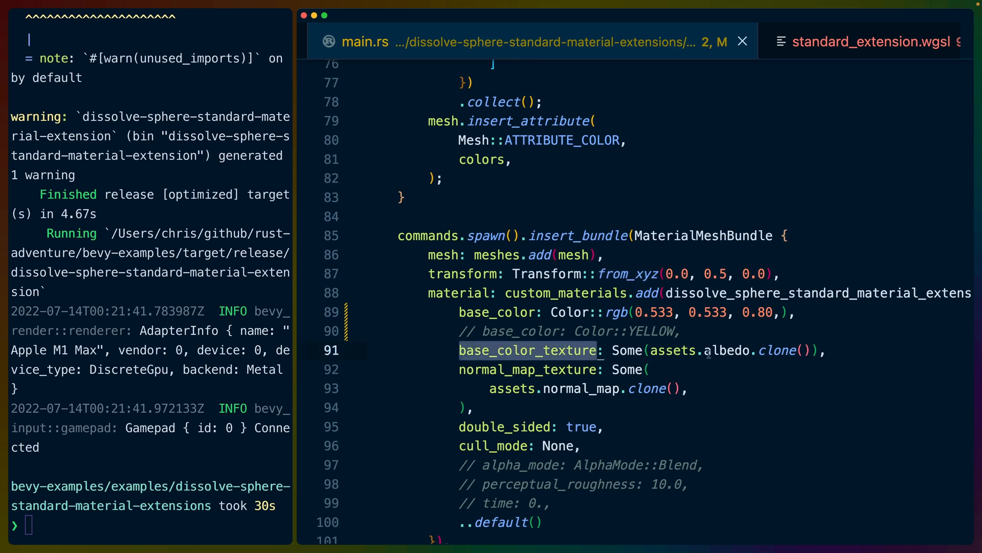
{"action": "double_click", "coordinate": [727, 350]}
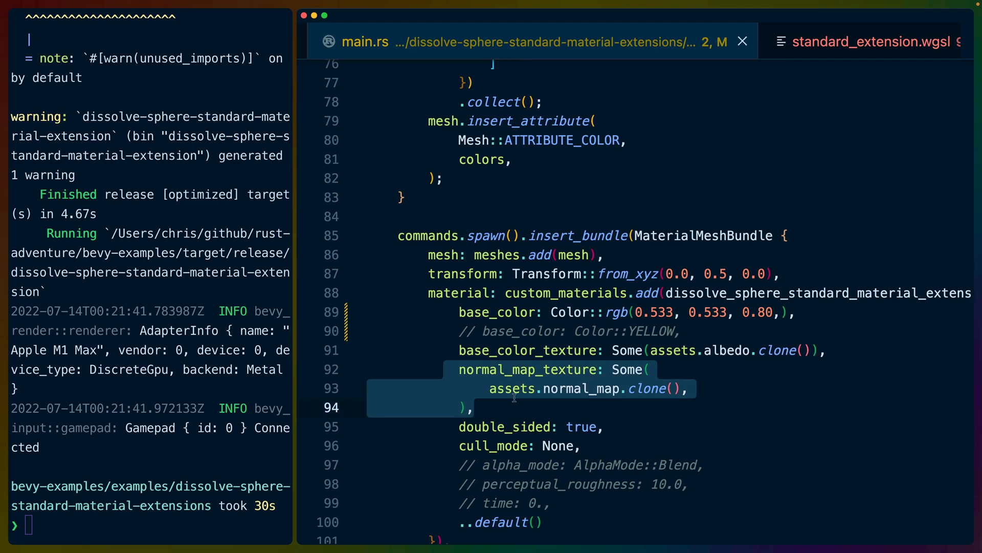
Scroll main.rs down and back to the sphere mesh's position-derived vertex colours
{"action": "scroll", "scroll_direction": "down", "scroll_amount": 3}
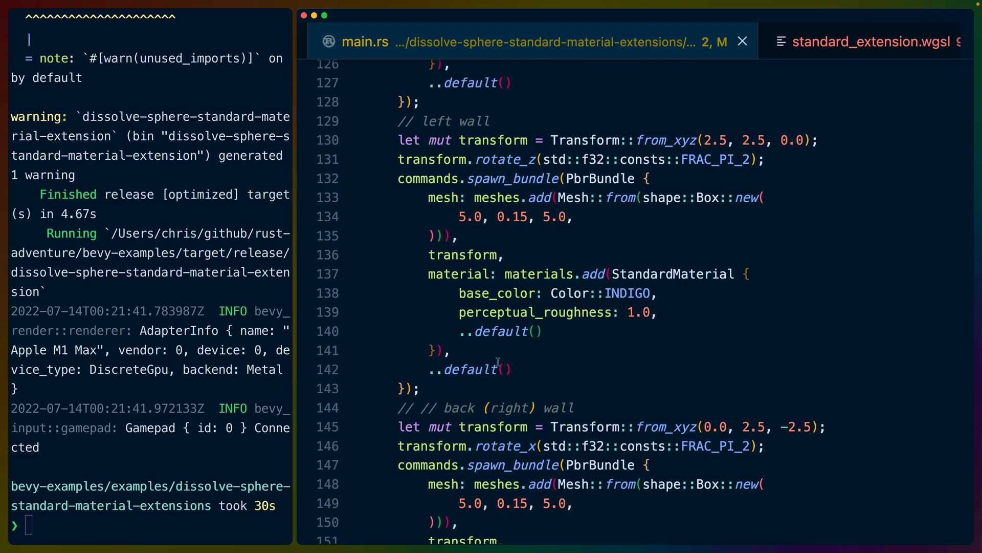
{"action": "scroll", "scroll_direction": "down", "scroll_amount": 3}
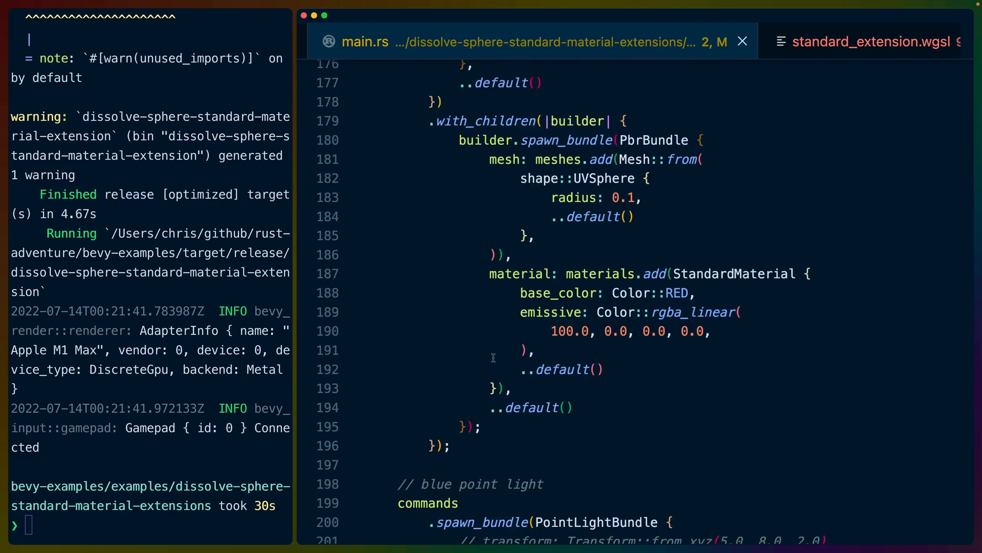
{"action": "scroll", "scroll_direction": "down", "scroll_amount": 3}
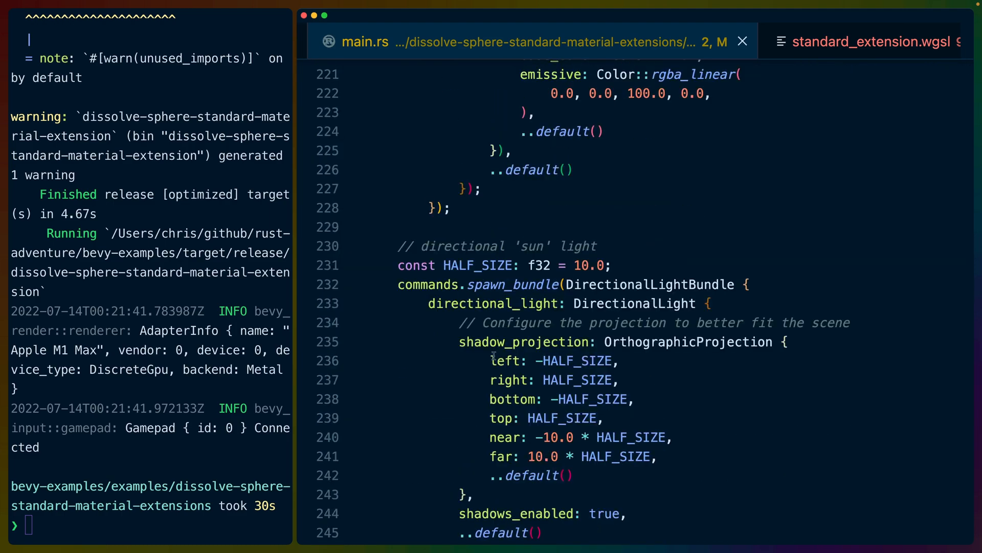
{"action": "scroll", "scroll_direction": "down", "scroll_amount": 3}
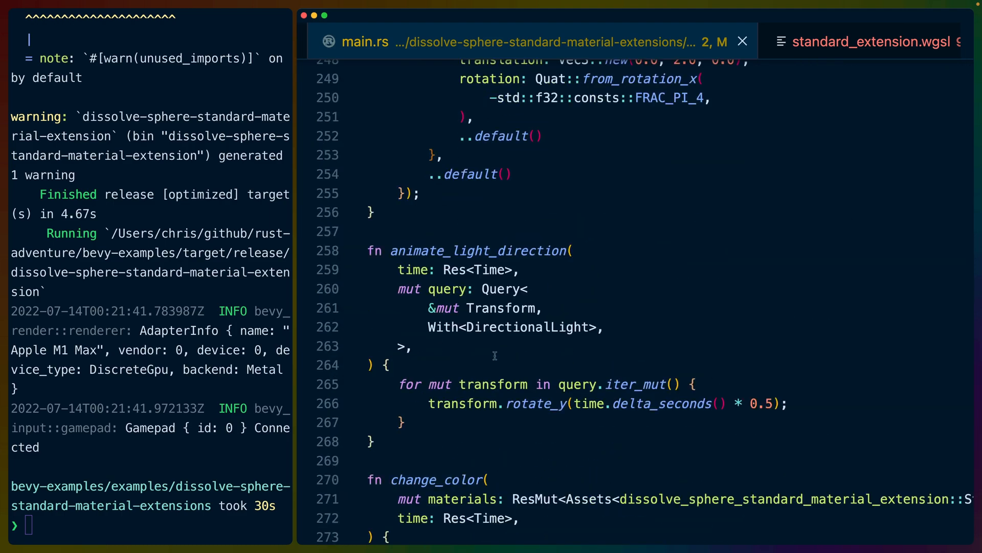
{"action": "scroll", "scroll_direction": "down", "scroll_amount": 3}
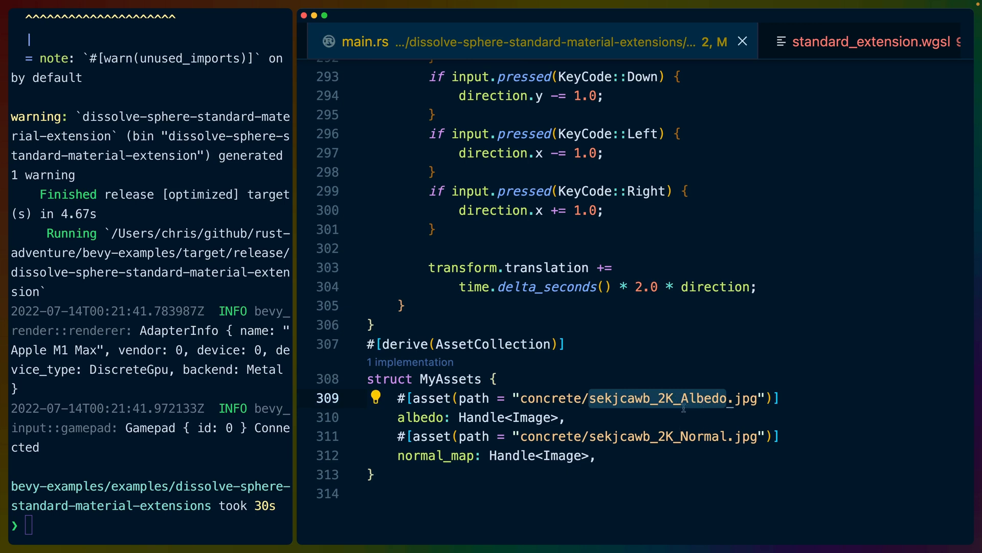
{"action": "mouse_move", "coordinate": [746, 355]}
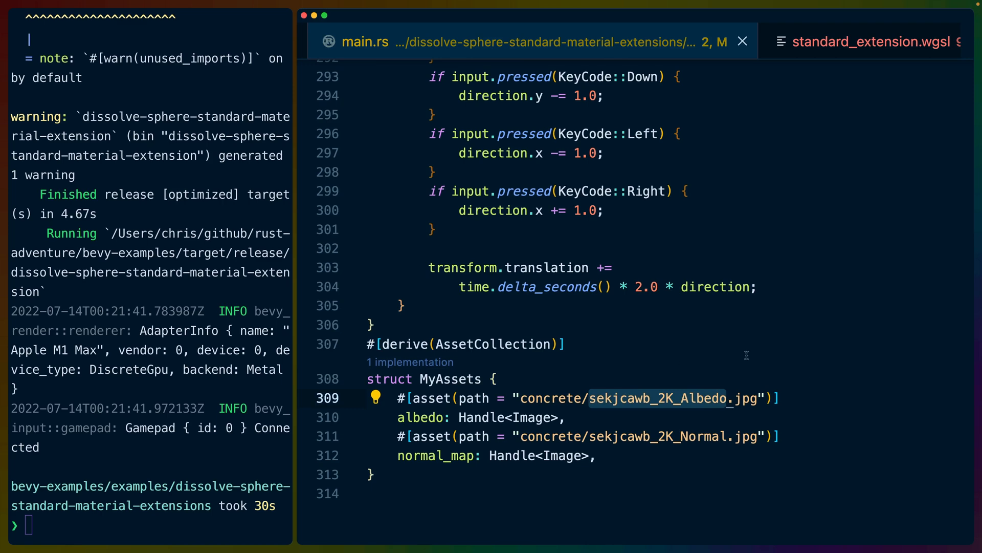
{"action": "scroll", "scroll_direction": "up", "scroll_amount": 3}
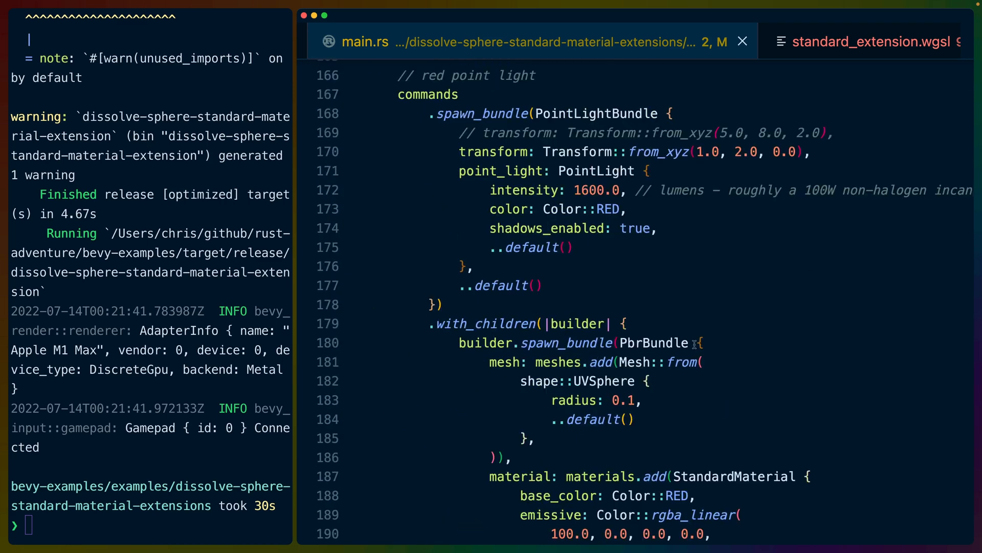
{"action": "scroll", "scroll_direction": "up", "scroll_amount": 3}
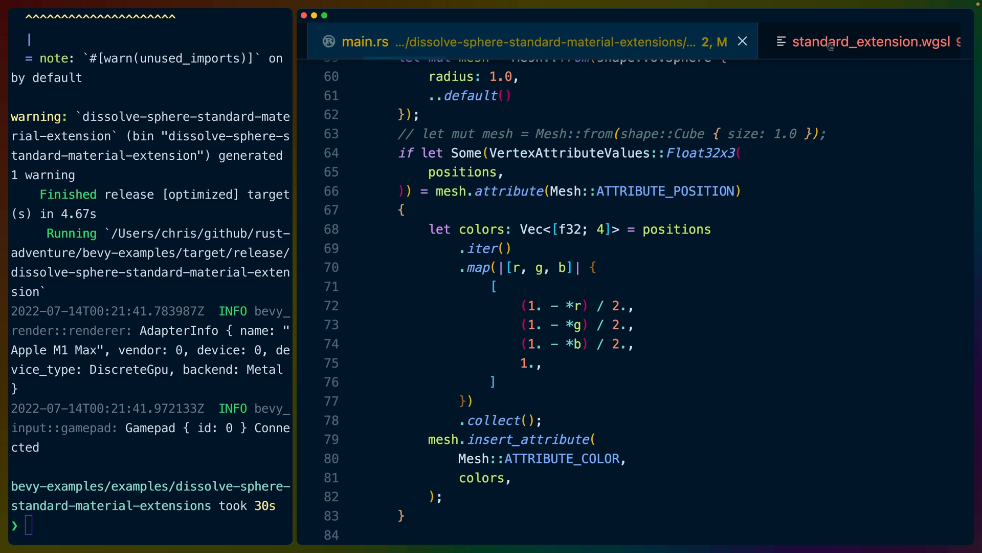
{"action": "mouse_move", "coordinate": [499, 198]}
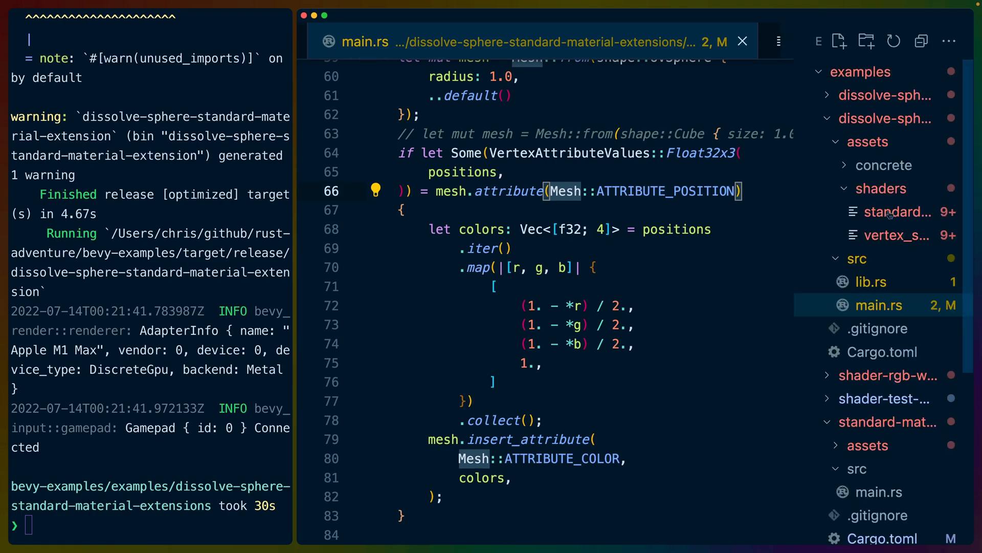
Open standard_extension.wgsl and scroll down to its fragment function
{"action": "left_click", "coordinate": [897, 212]}
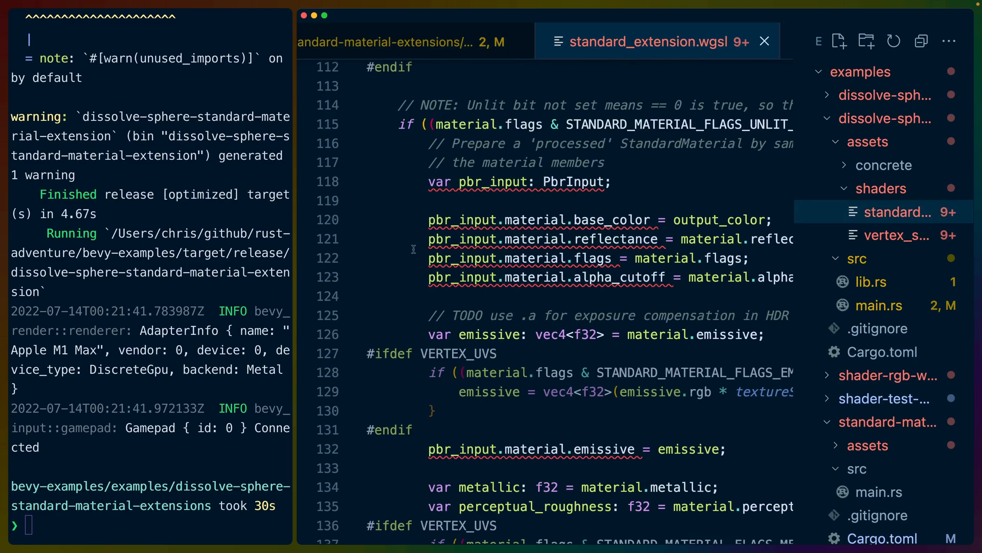
{"action": "scroll", "scroll_direction": "down", "scroll_amount": 3}
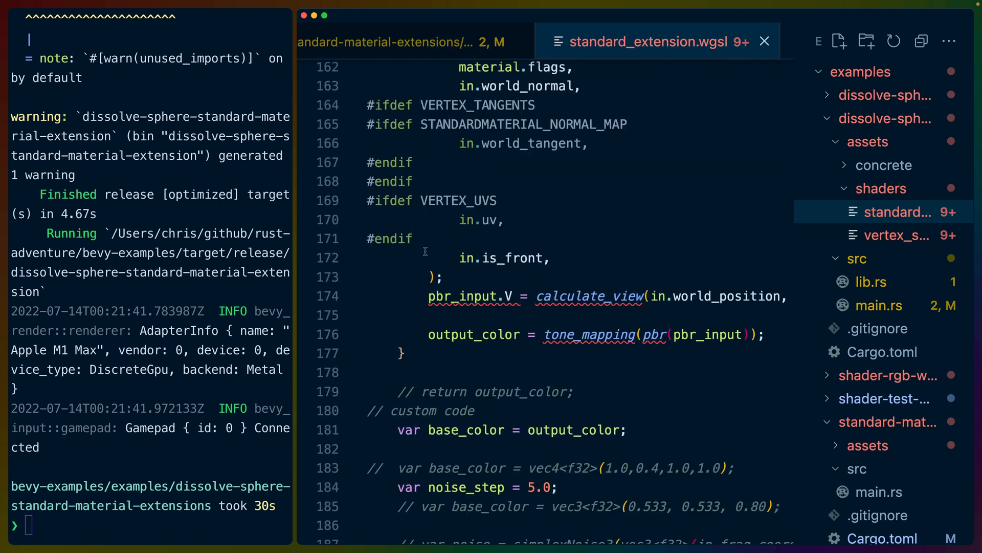
{"action": "scroll", "scroll_direction": "down", "scroll_amount": 3}
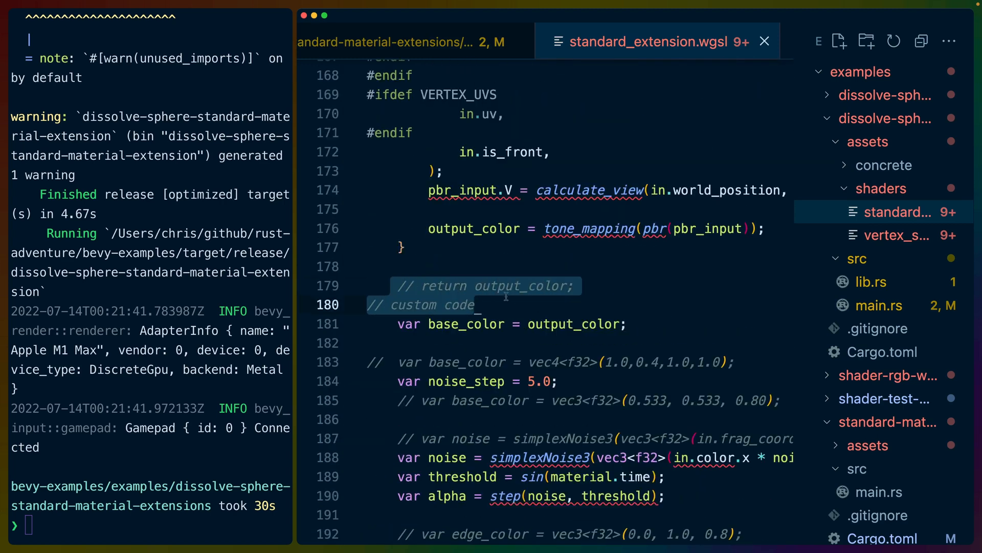
{"action": "mouse_move", "coordinate": [518, 302]}
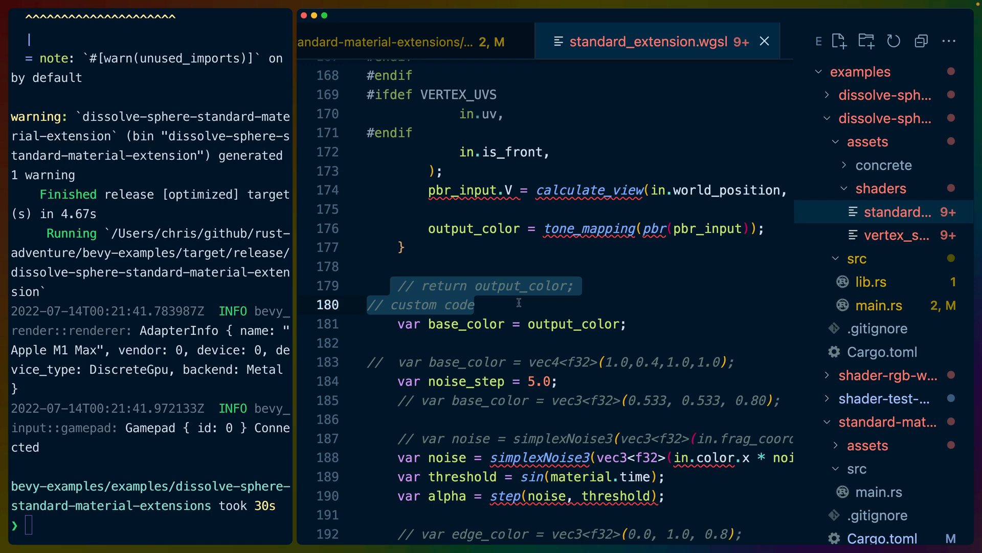
{"action": "mouse_move", "coordinate": [509, 308]}
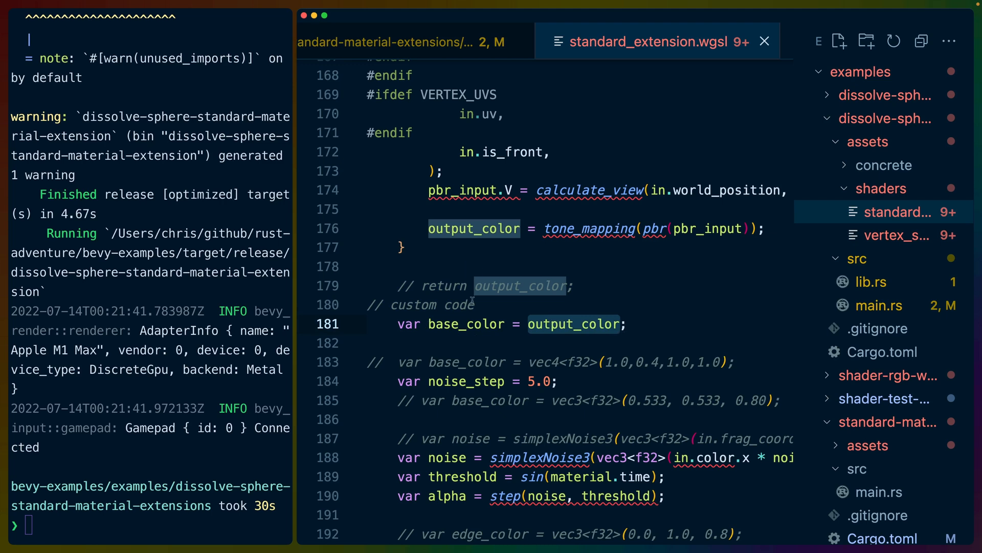
{"action": "mouse_move", "coordinate": [470, 268]}
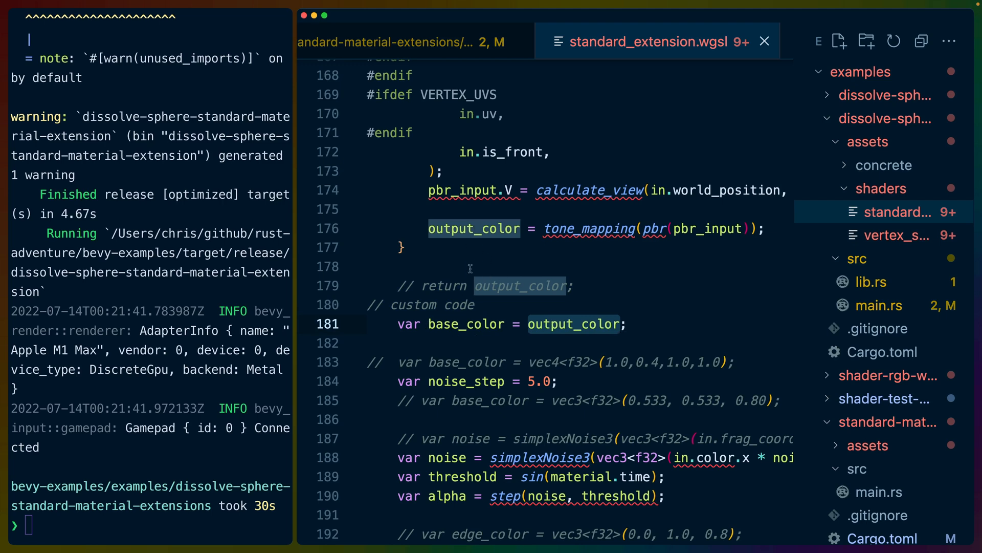
{"action": "scroll", "scroll_direction": "down", "scroll_amount": 3}
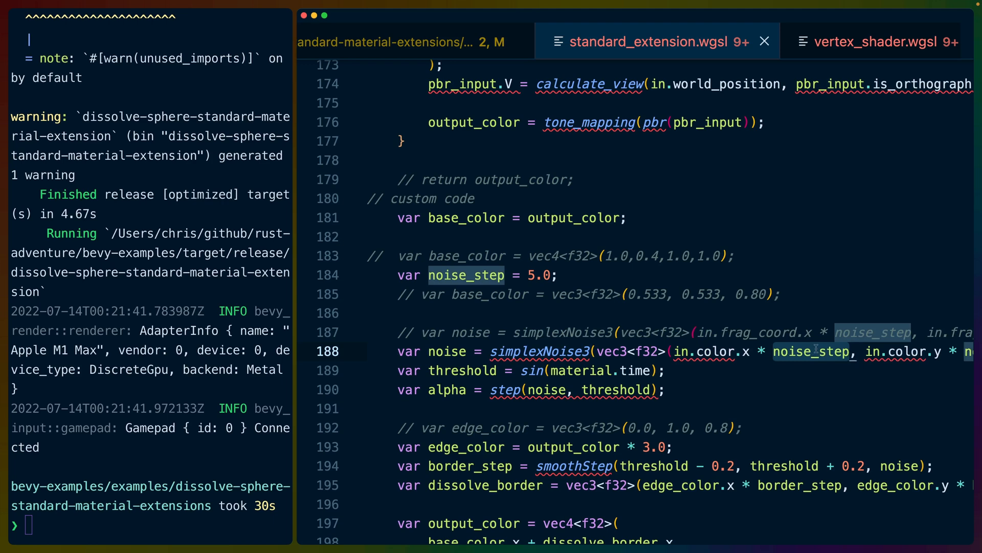
Scroll back up to the FragmentInput struct and select its color field
{"action": "scroll", "scroll_direction": "up", "scroll_amount": 3}
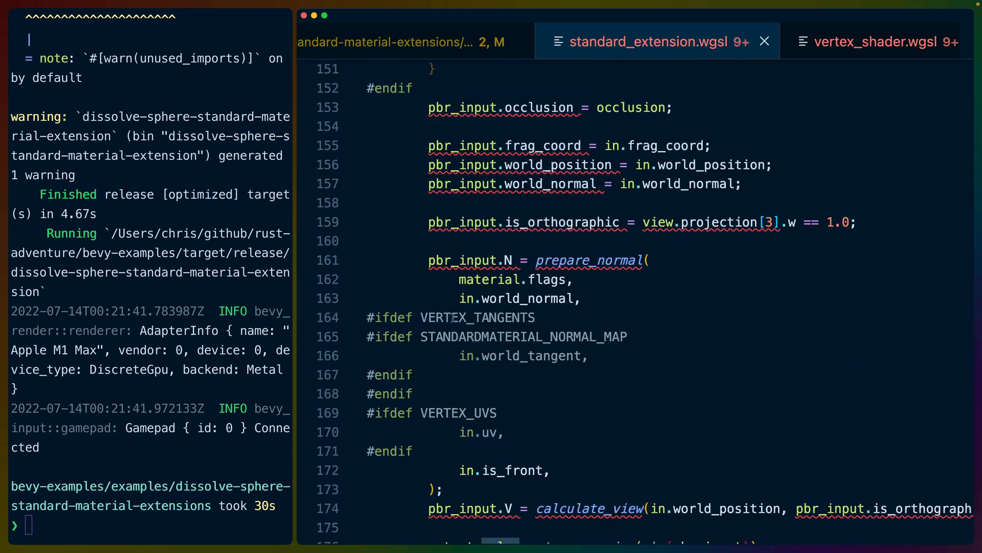
{"action": "scroll", "scroll_direction": "up", "scroll_amount": 3}
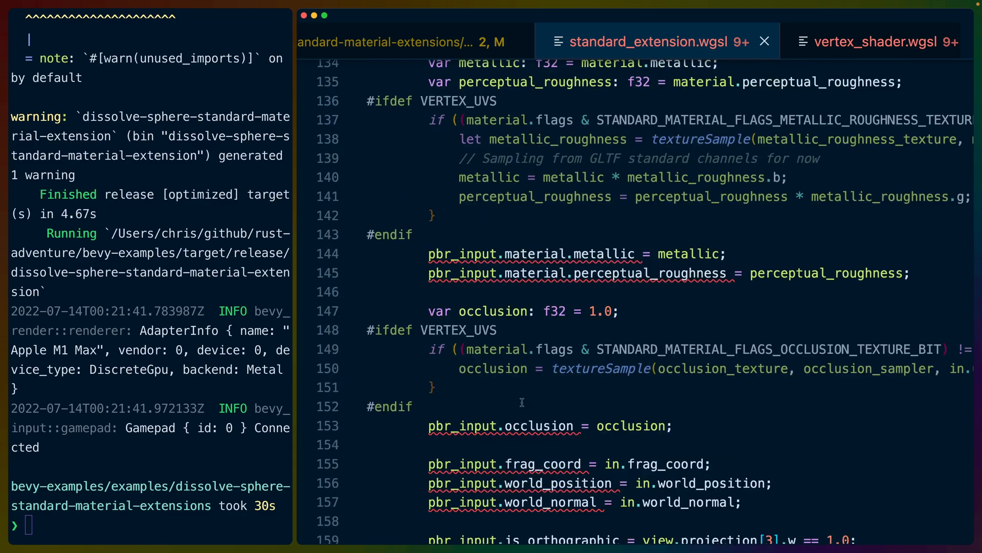
{"action": "scroll", "scroll_direction": "up", "scroll_amount": 3}
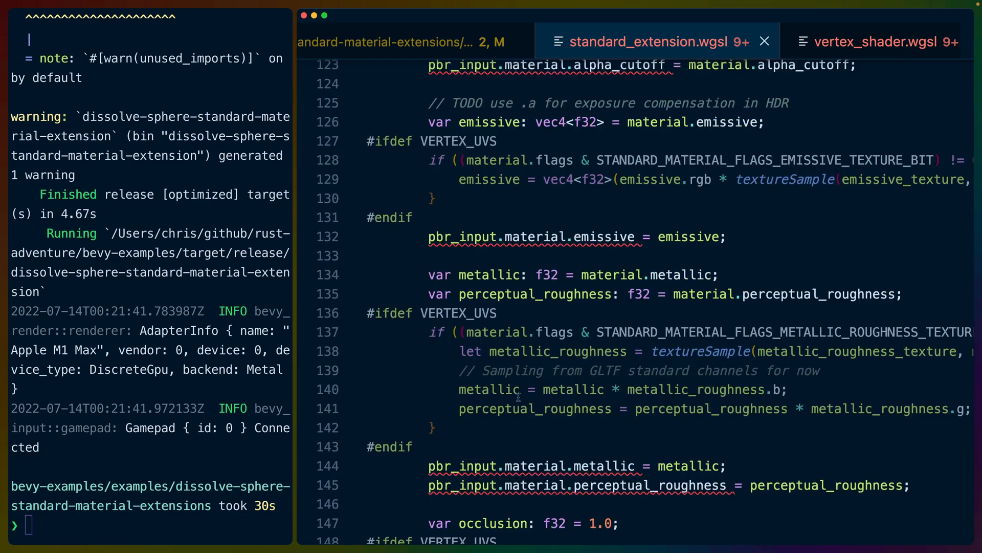
{"action": "scroll", "scroll_direction": "up", "scroll_amount": 3}
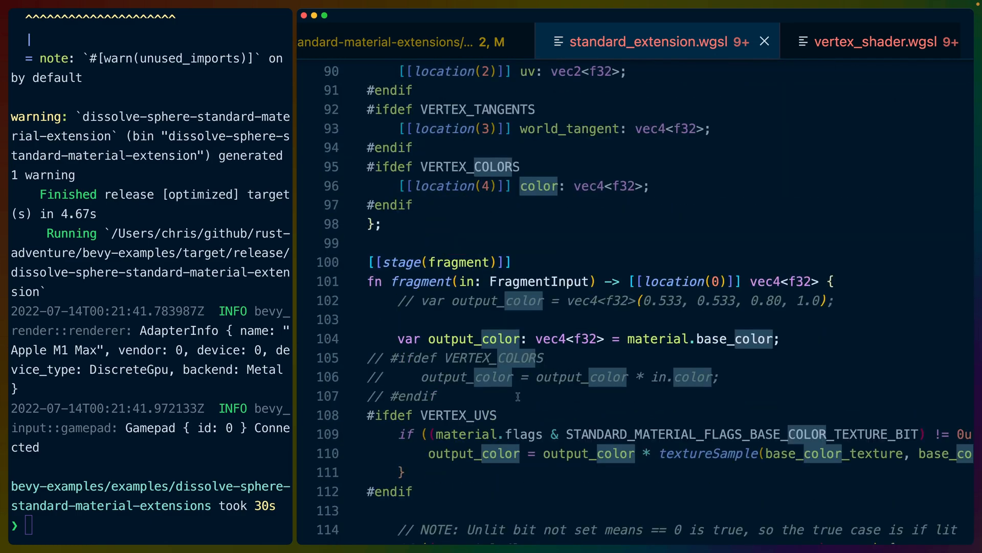
{"action": "scroll", "scroll_direction": "up", "scroll_amount": 3}
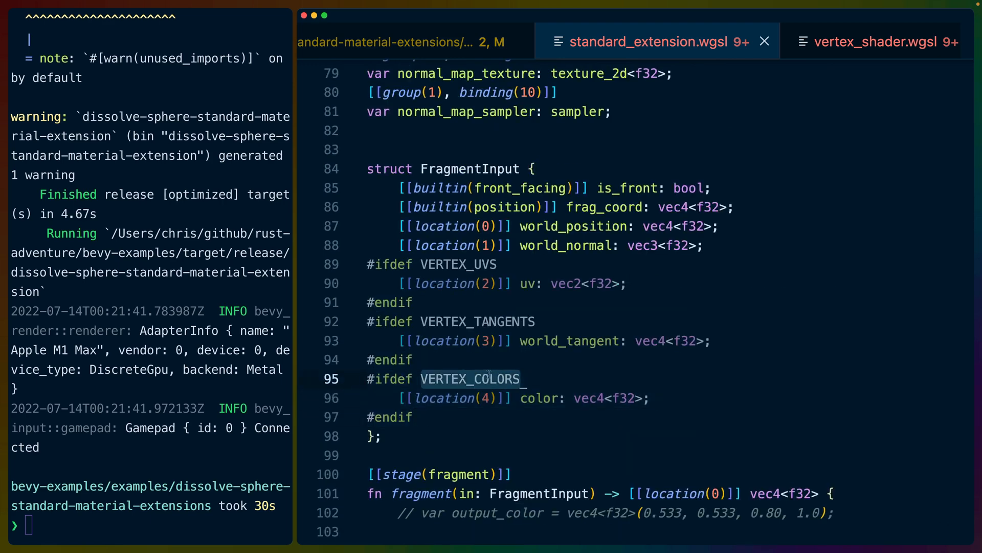
{"action": "mouse_move", "coordinate": [546, 391]}
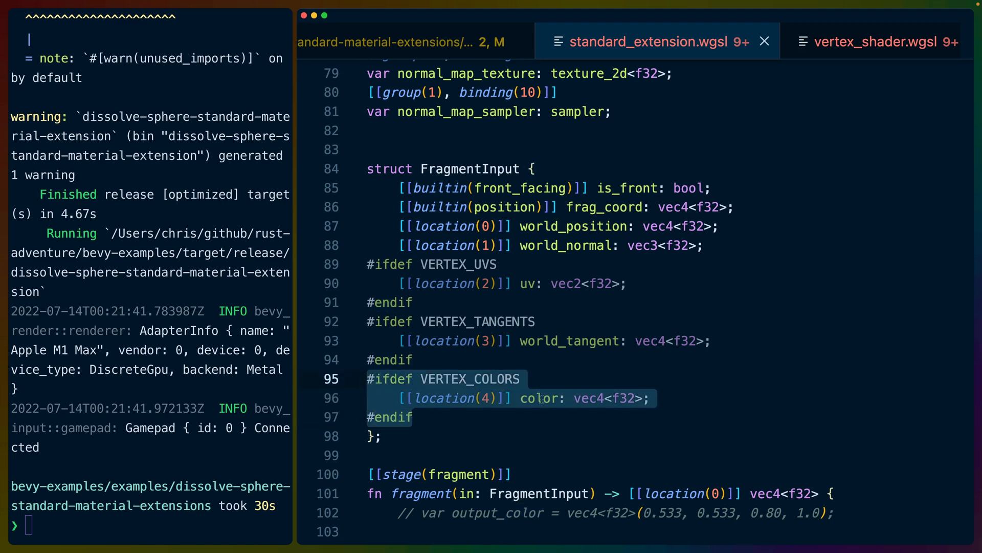
{"action": "double_click", "coordinate": [540, 398]}
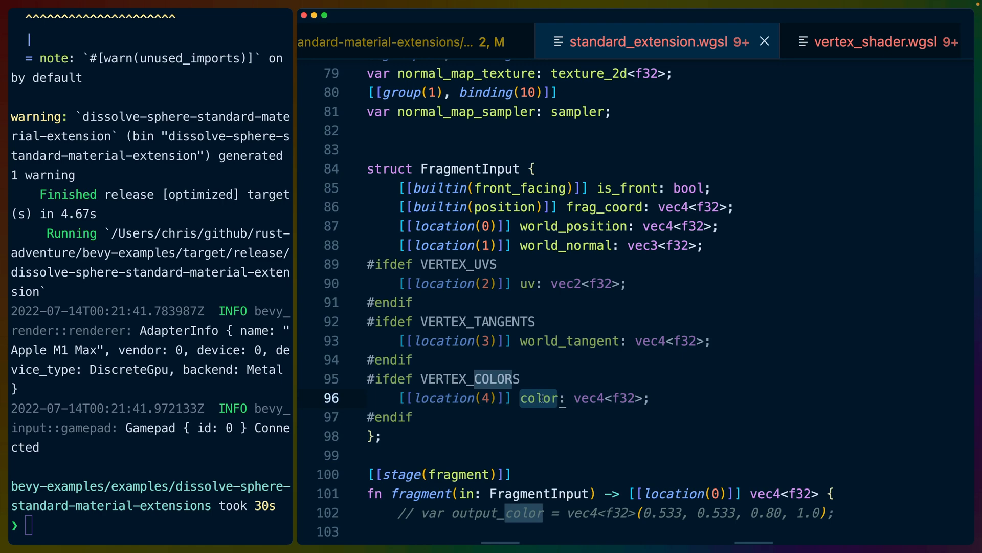
{"action": "scroll", "scroll_direction": "down", "scroll_amount": 3}
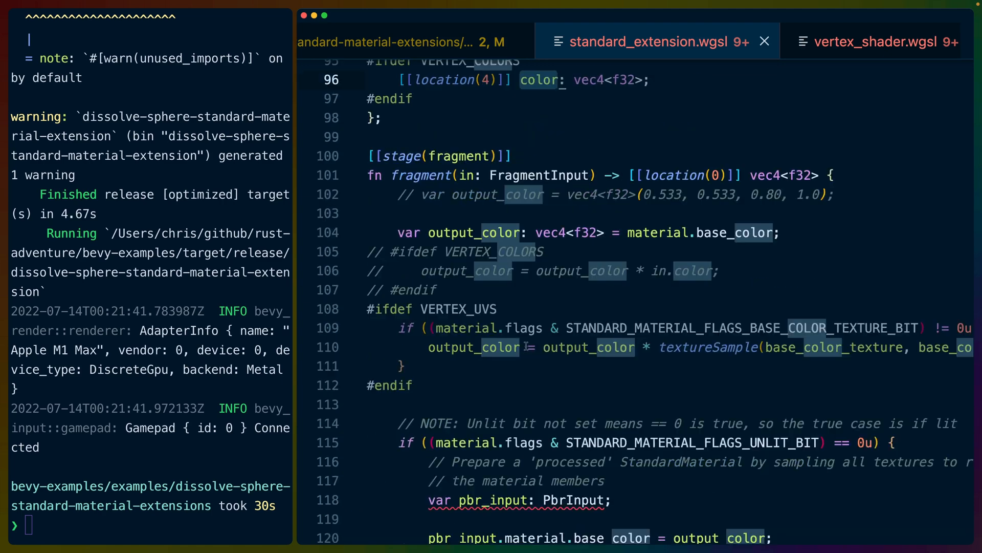
Scroll to the fragment shader's discard-or-return block and select a word inside it
{"action": "scroll", "scroll_direction": "down", "scroll_amount": 3}
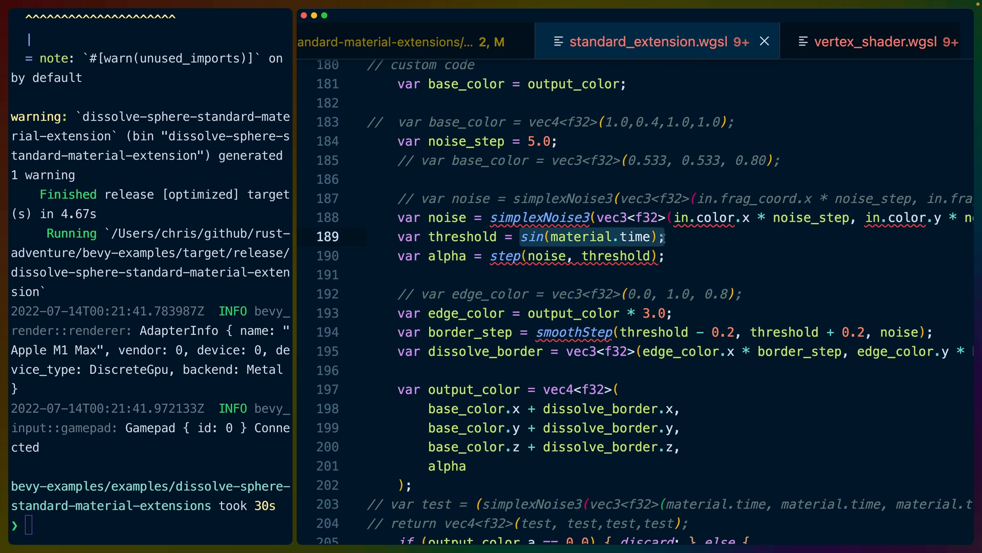
{"action": "left_click", "coordinate": [577, 256]}
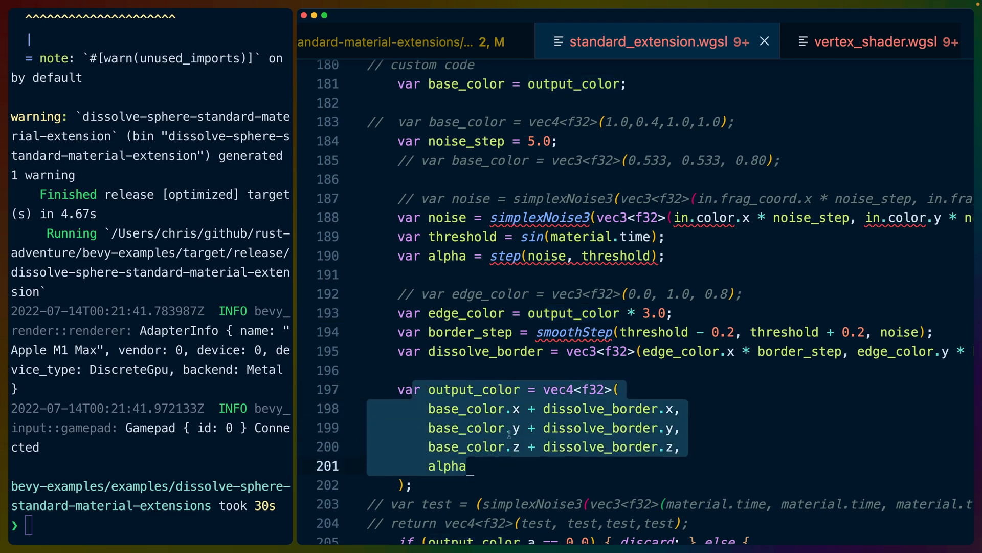
{"action": "scroll", "scroll_direction": "down", "scroll_amount": 3}
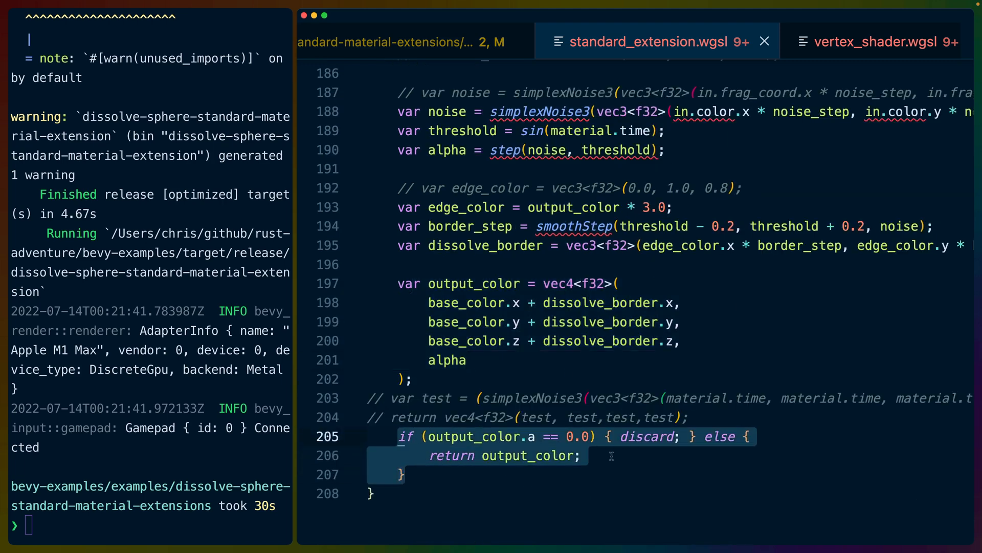
{"action": "mouse_move", "coordinate": [597, 460]}
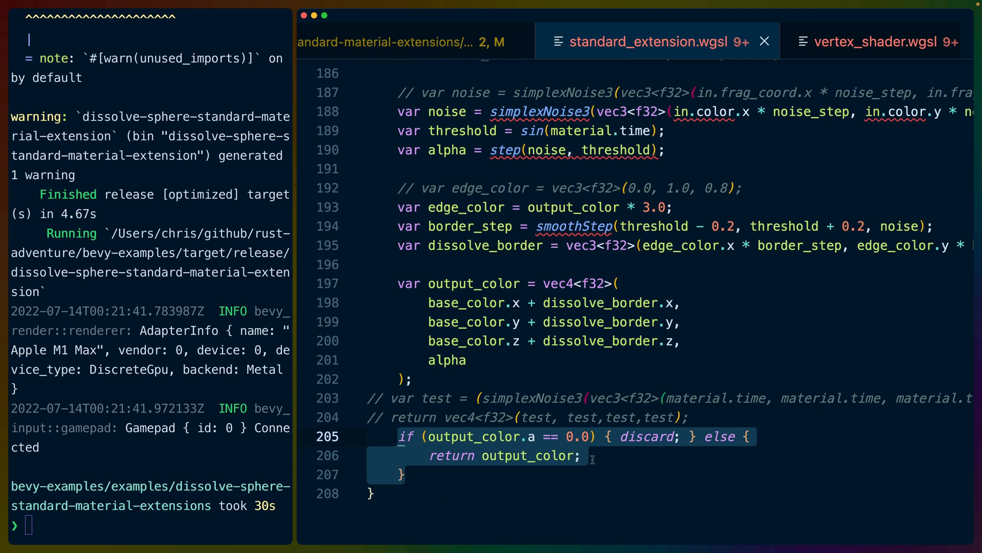
{"action": "double_click", "coordinate": [647, 437]}
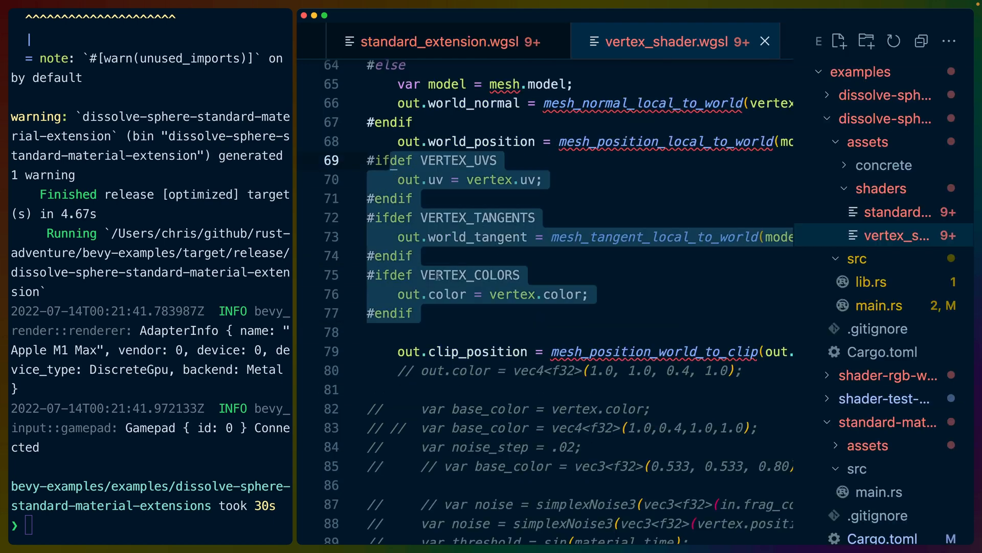
{"action": "scroll", "scroll_direction": "up", "scroll_amount": 3}
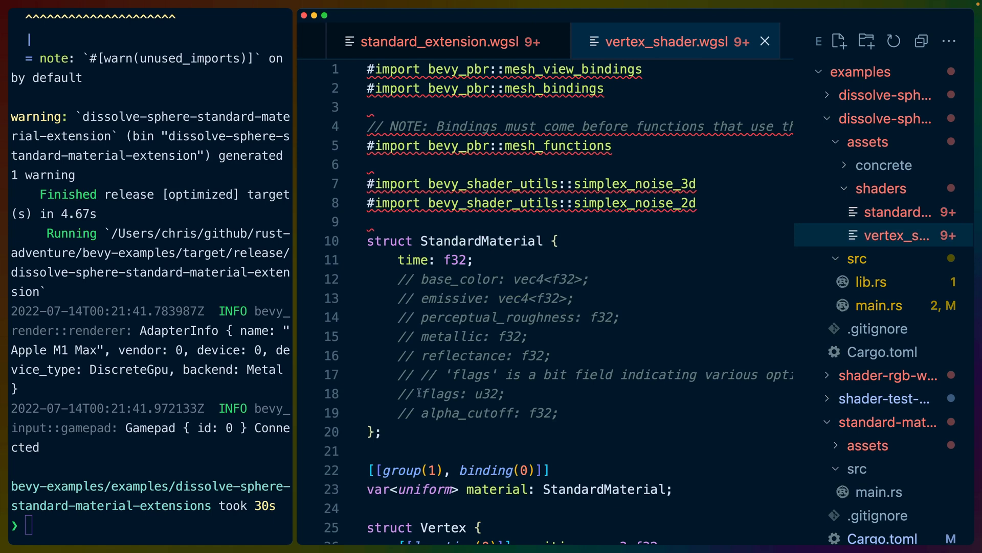
{"action": "scroll", "scroll_direction": "down", "scroll_amount": 3}
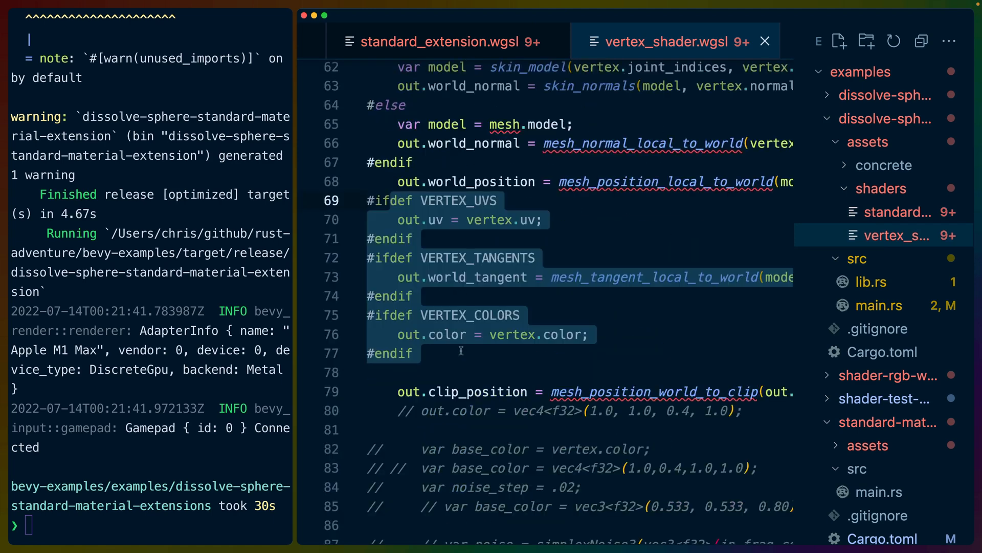
{"action": "mouse_move", "coordinate": [535, 342]}
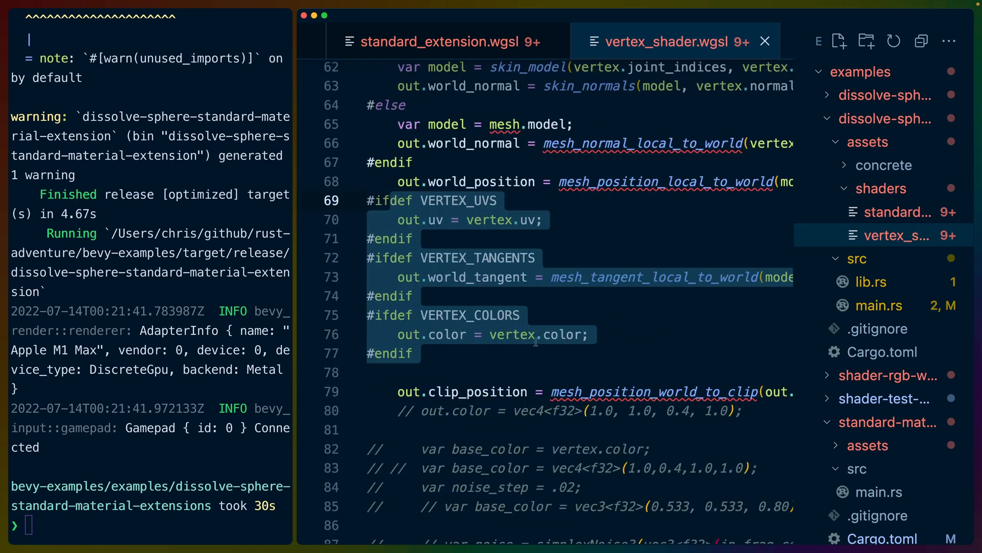
{"action": "scroll", "scroll_direction": "up", "scroll_amount": 3}
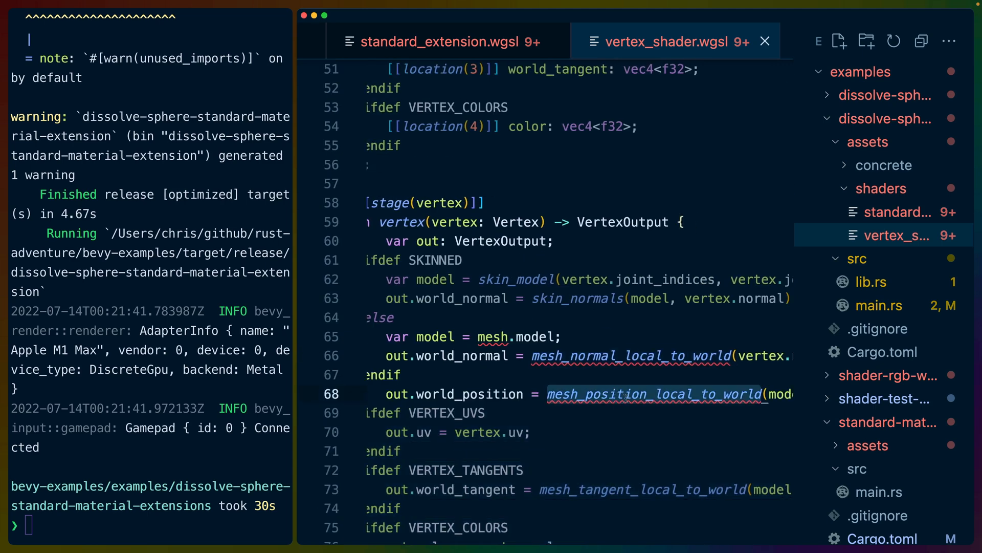
{"action": "scroll", "scroll_direction": "down", "scroll_amount": 3}
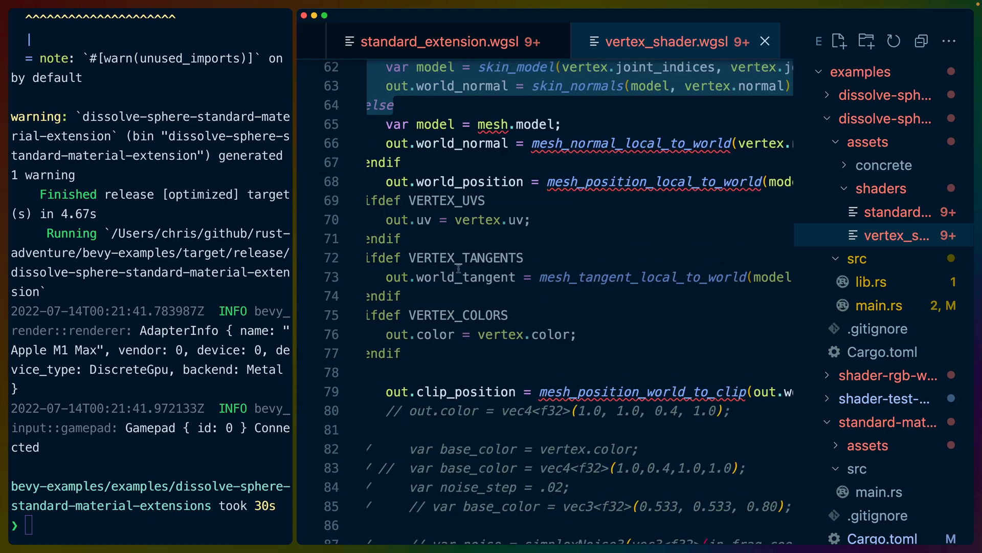
{"action": "scroll", "scroll_direction": "down", "scroll_amount": 3}
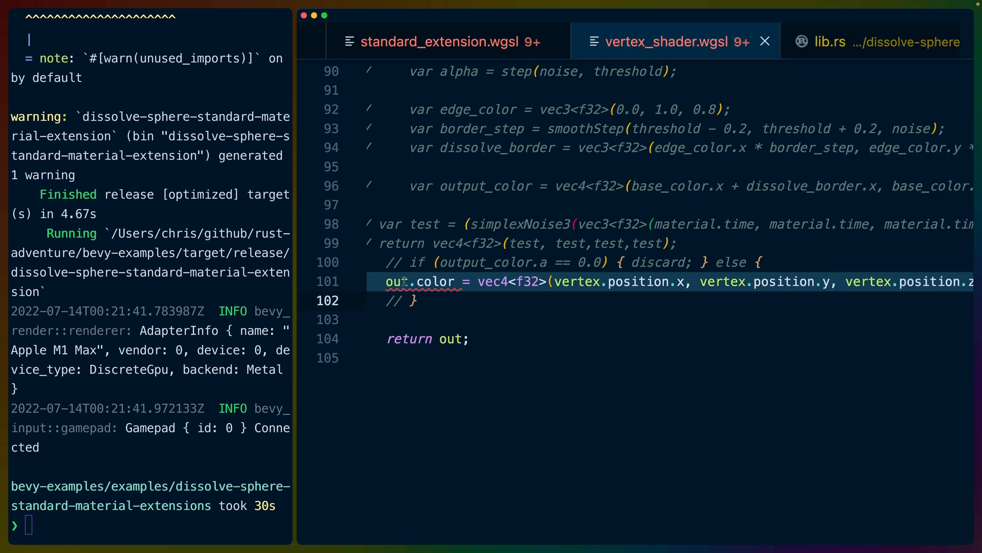
{"action": "scroll", "scroll_direction": "up", "scroll_amount": 3}
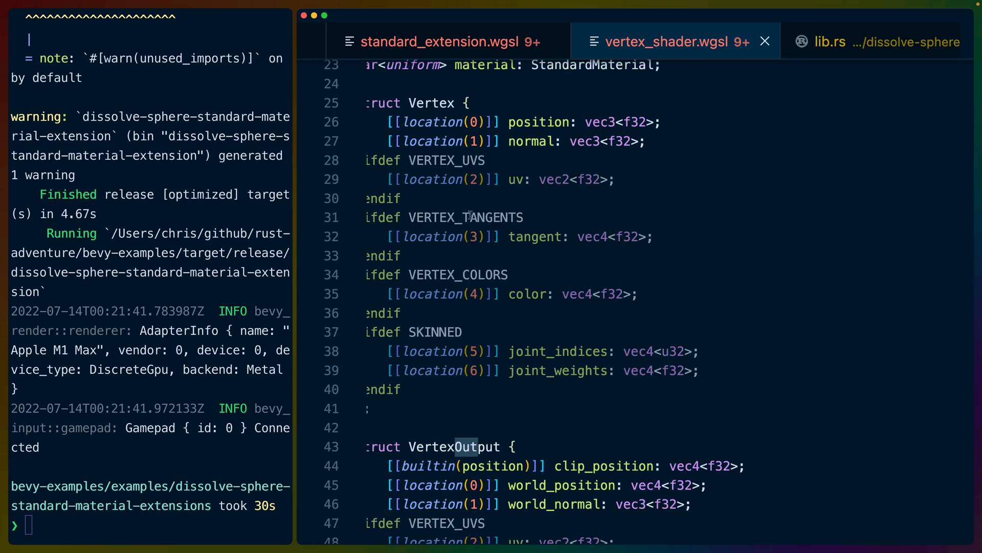
{"action": "scroll", "scroll_direction": "down", "scroll_amount": 3}
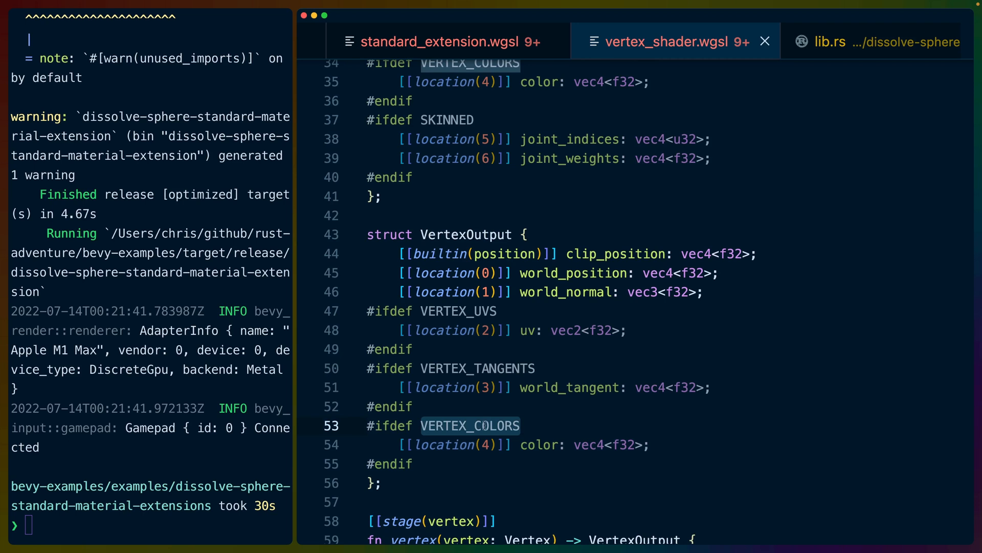
{"action": "double_click", "coordinate": [538, 444]}
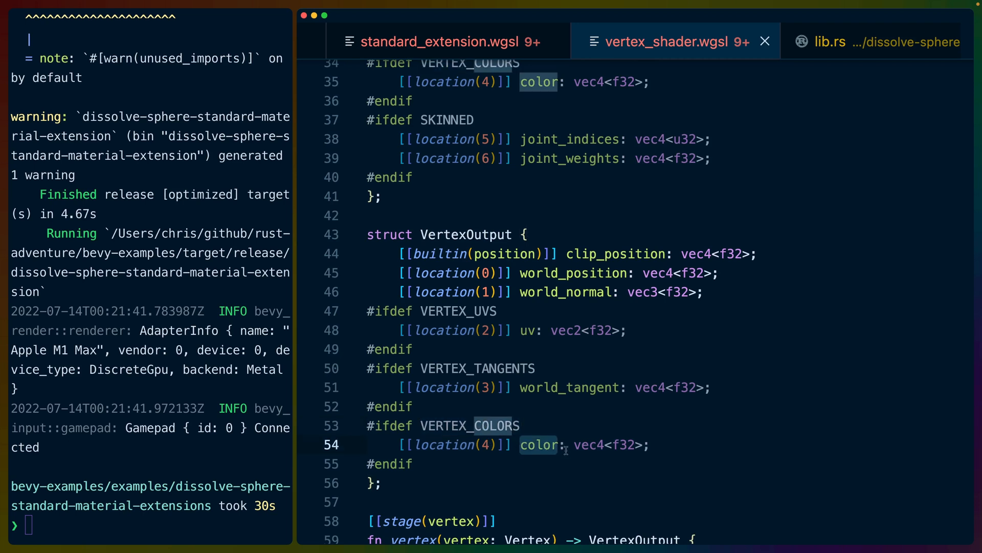
{"action": "scroll", "scroll_direction": "up", "scroll_amount": 3}
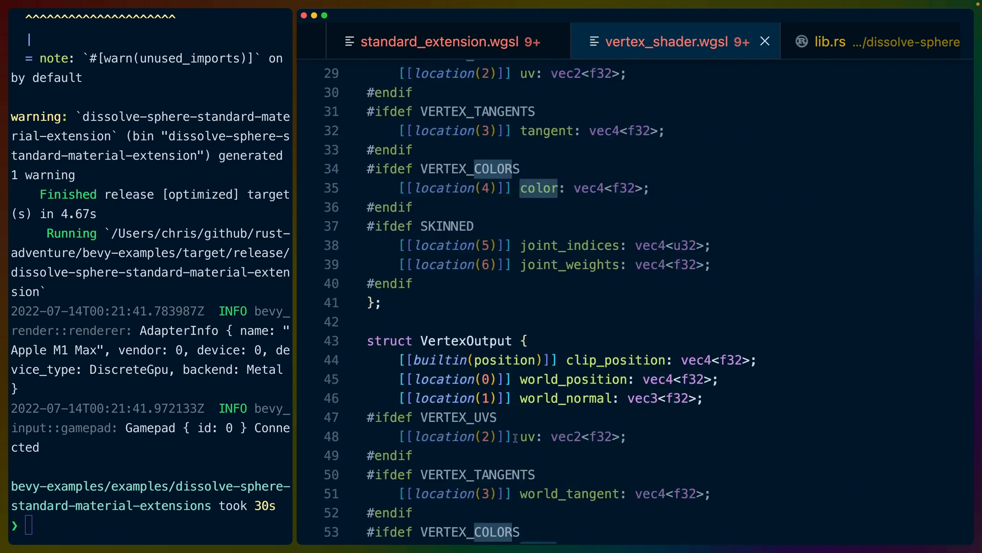
{"action": "scroll", "scroll_direction": "down", "scroll_amount": 3}
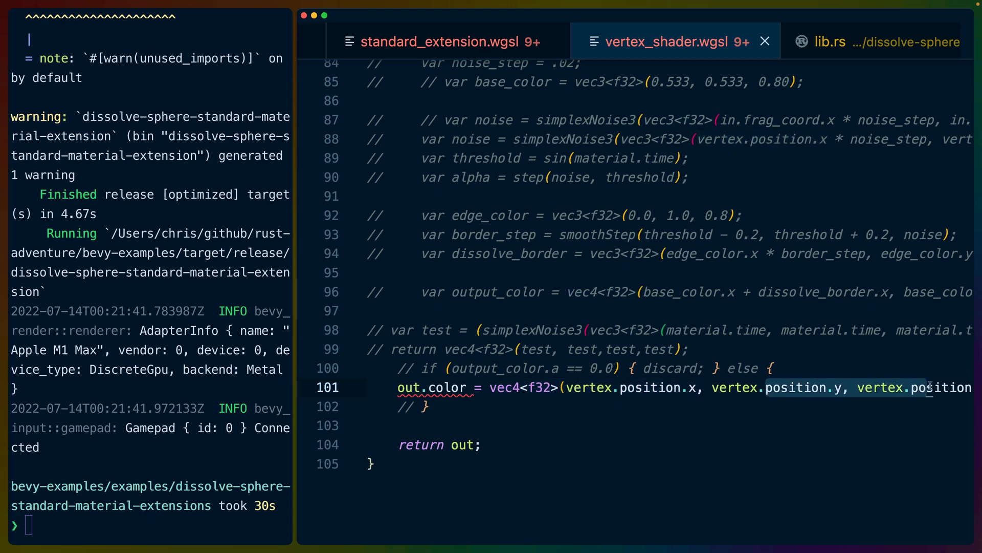
{"action": "double_click", "coordinate": [505, 387]}
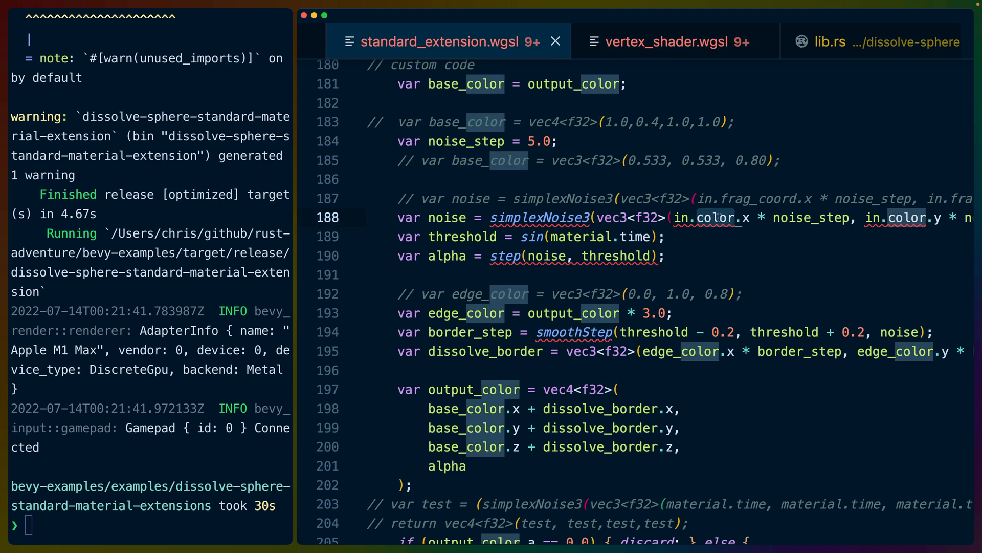
Double-click color in standard_extension.wgsl to highlight its uses in the noise
{"action": "double_click", "coordinate": [538, 218]}
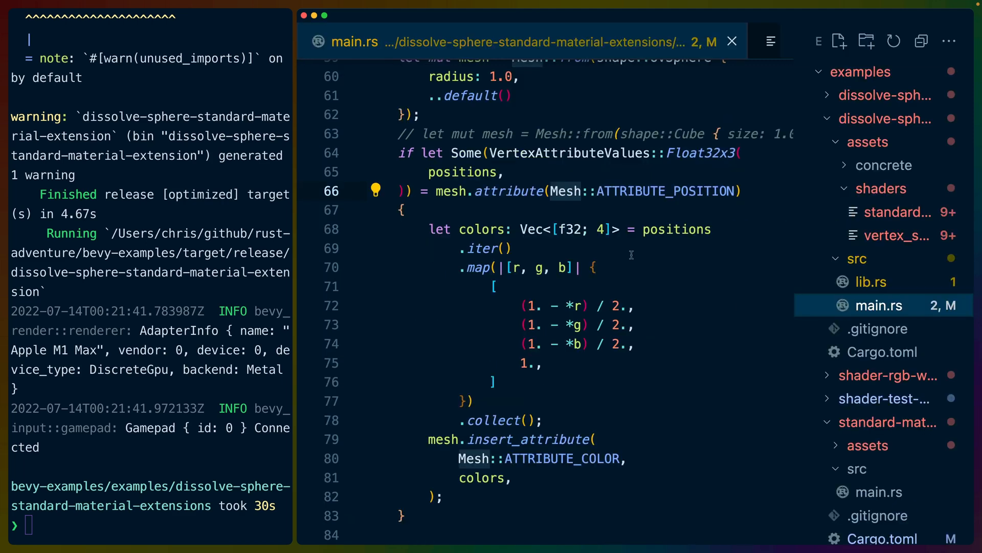
Highlight VertexAttributeValues, mesh, ATTRIBUTE_POSITION and the closure mapping positions to halved one-minus colours
{"action": "scroll", "scroll_direction": "up", "scroll_amount": 3}
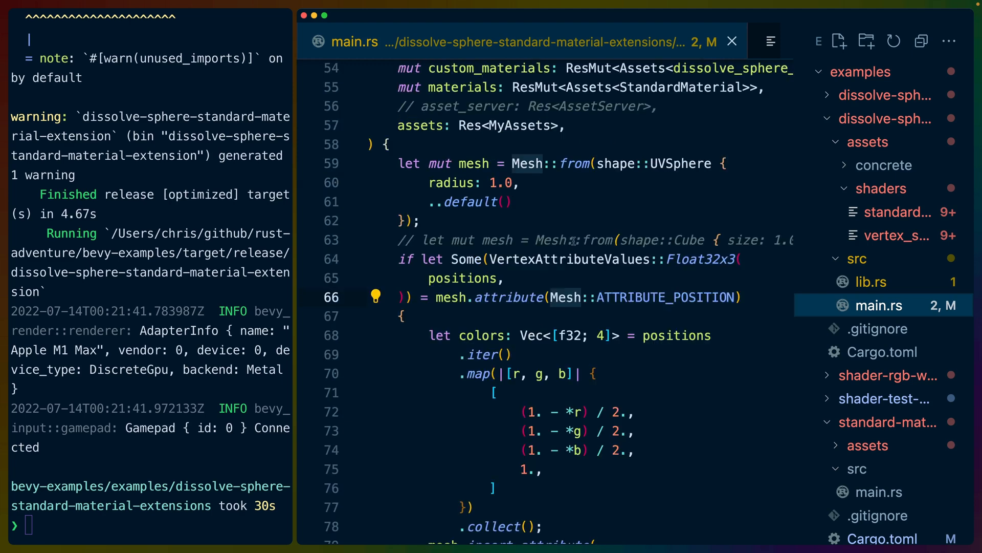
{"action": "double_click", "coordinate": [475, 163]}
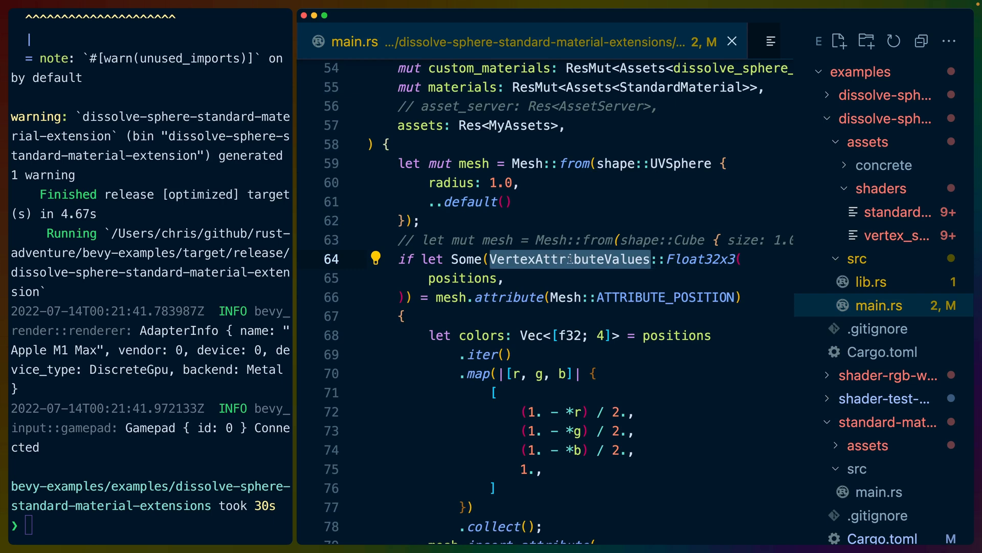
{"action": "double_click", "coordinate": [700, 259]}
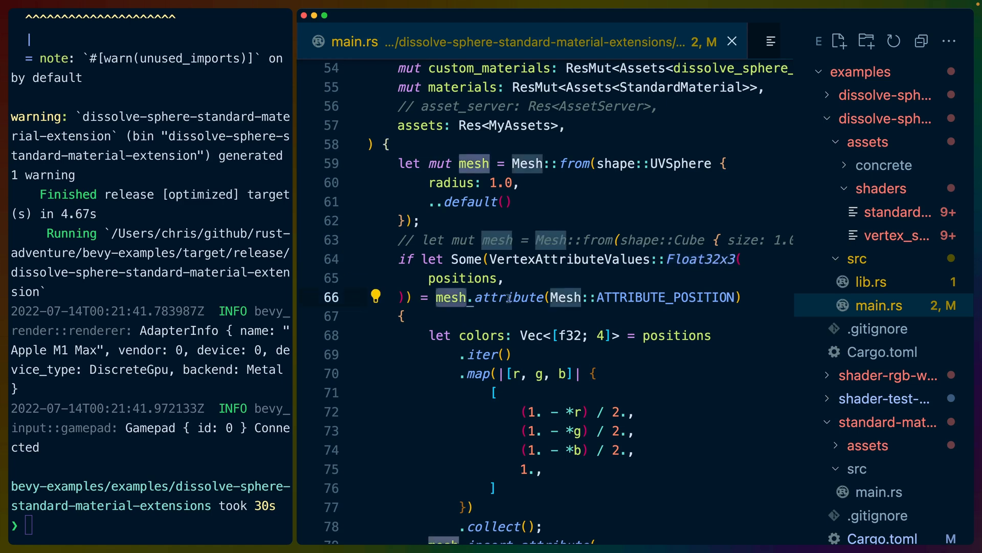
{"action": "double_click", "coordinate": [509, 297]}
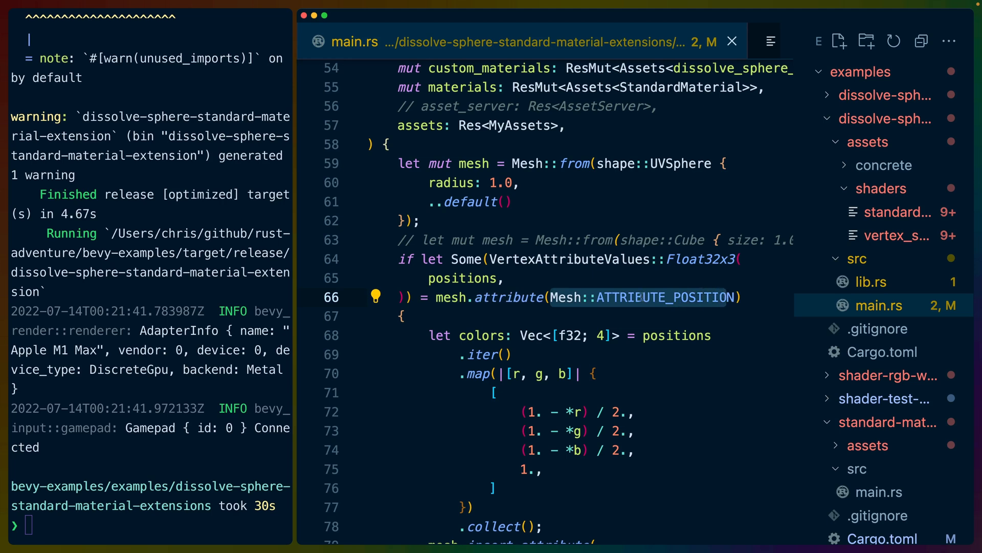
{"action": "double_click", "coordinate": [463, 278]}
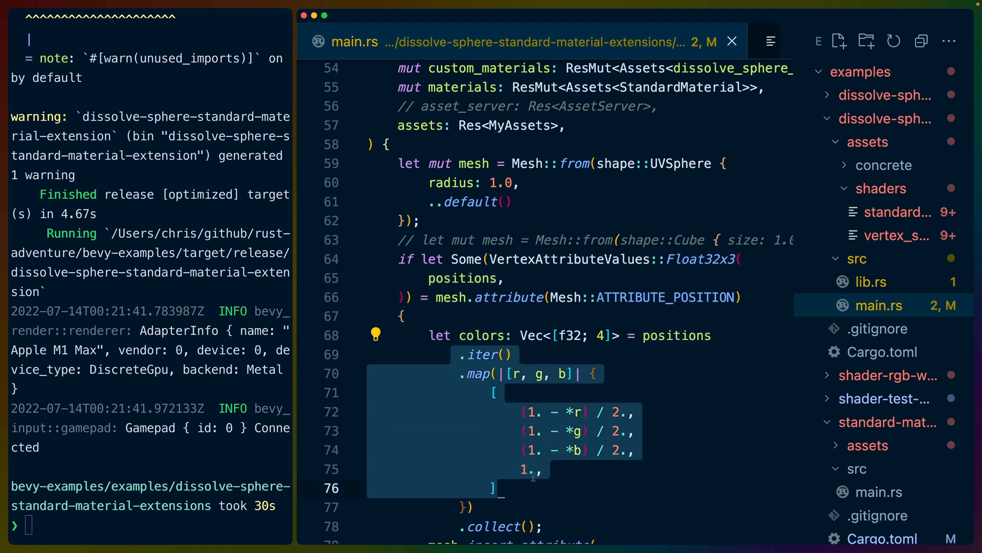
{"action": "scroll", "scroll_direction": "down", "scroll_amount": 3}
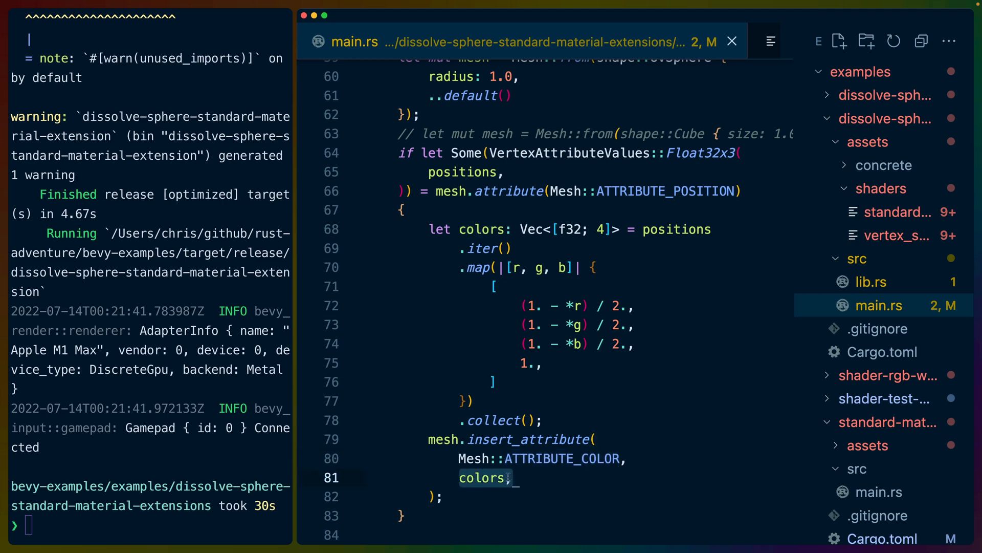
{"action": "double_click", "coordinate": [482, 478]}
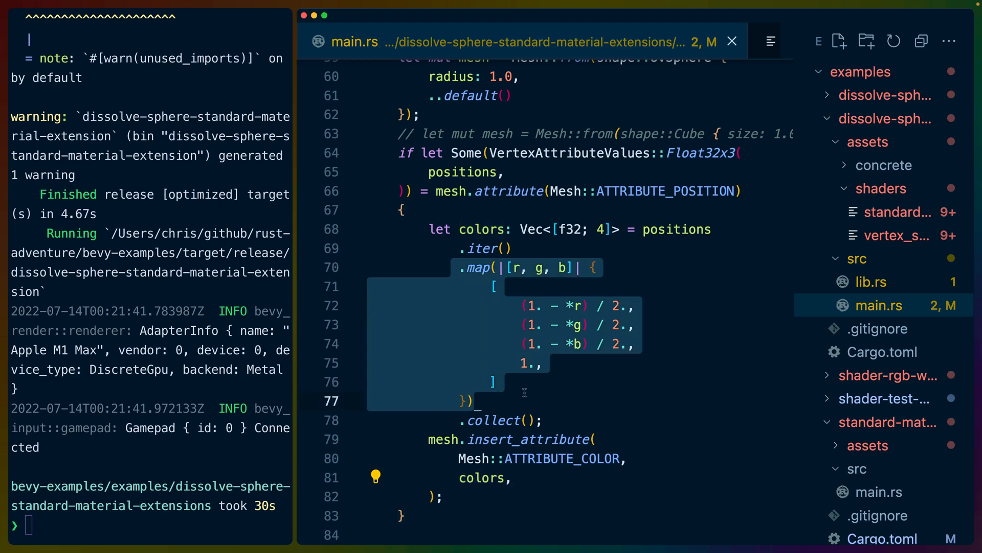
Review vertex_shader.wgsl, then switch to standard_extension.wgsl's colour-driven noise code
{"action": "left_click", "coordinate": [896, 235]}
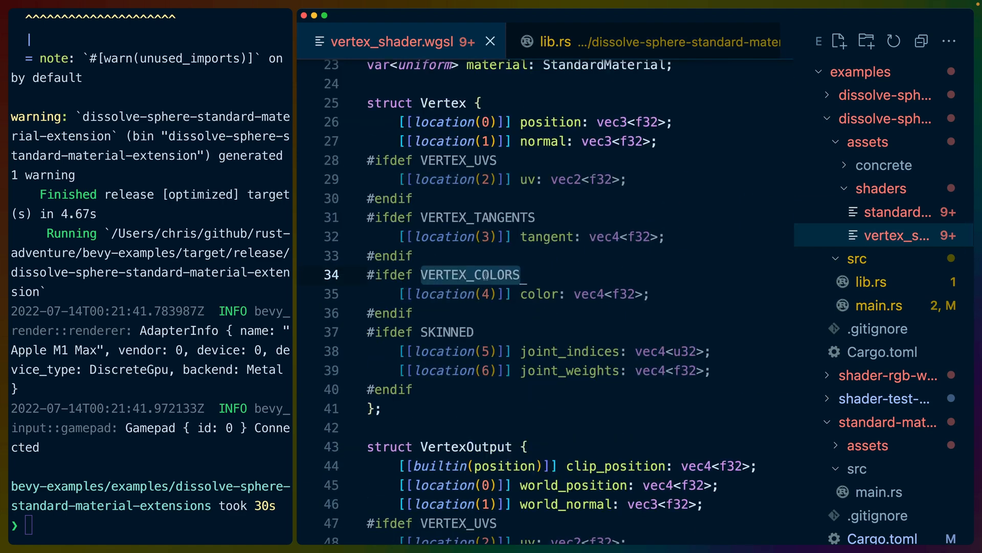
{"action": "scroll", "scroll_direction": "down", "scroll_amount": 3}
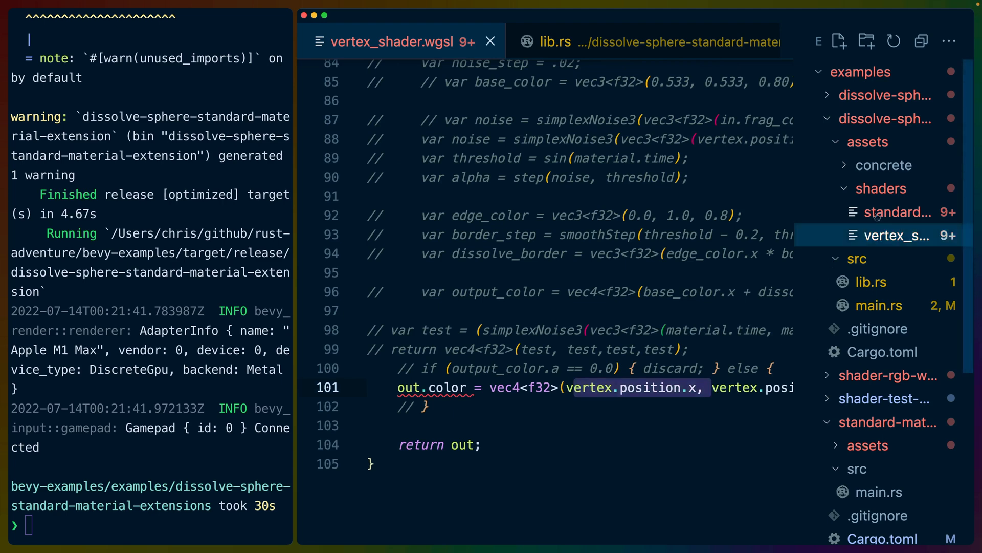
{"action": "left_click", "coordinate": [897, 213]}
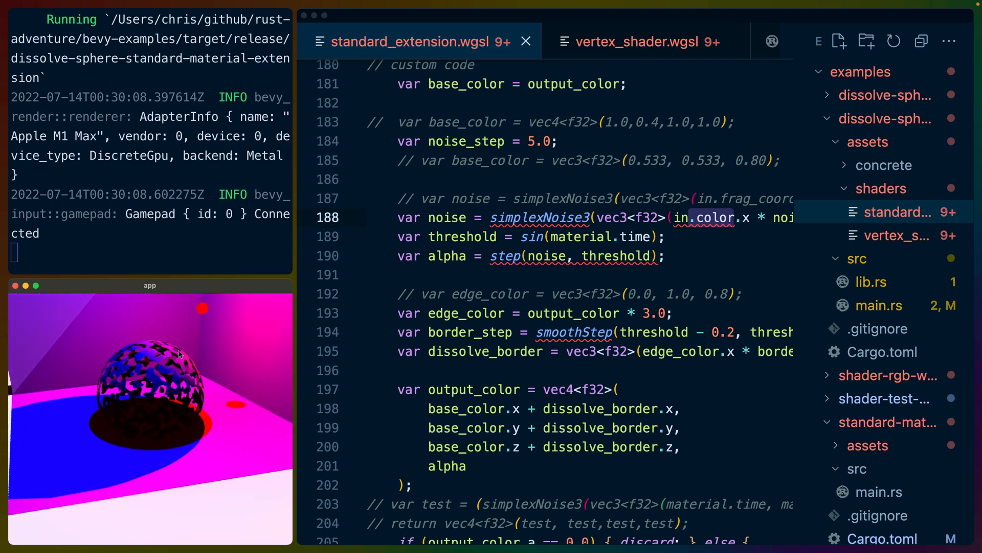
{"action": "mouse_move", "coordinate": [817, 268]}
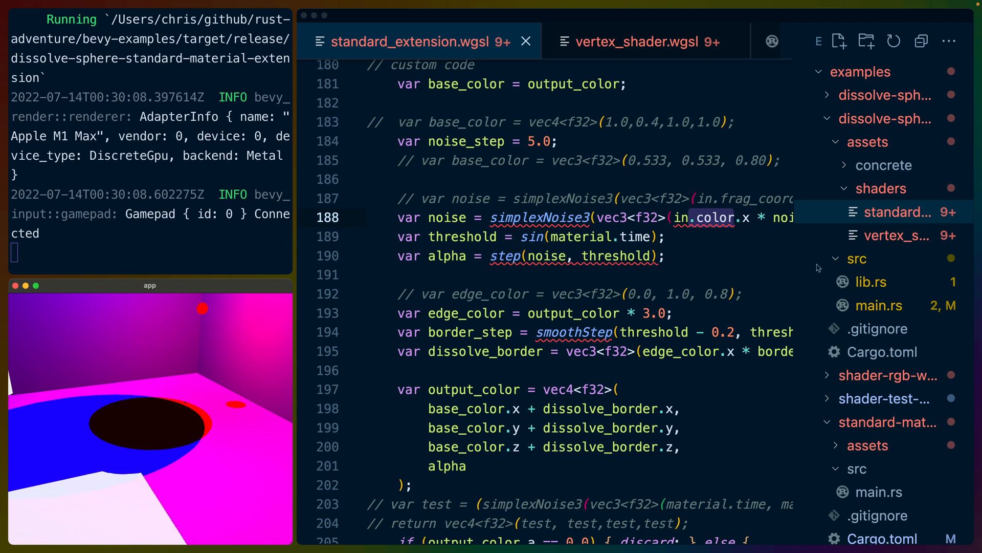
Return to main.rs at the setup function while the sphere keeps dissolving
{"action": "left_click", "coordinate": [879, 305]}
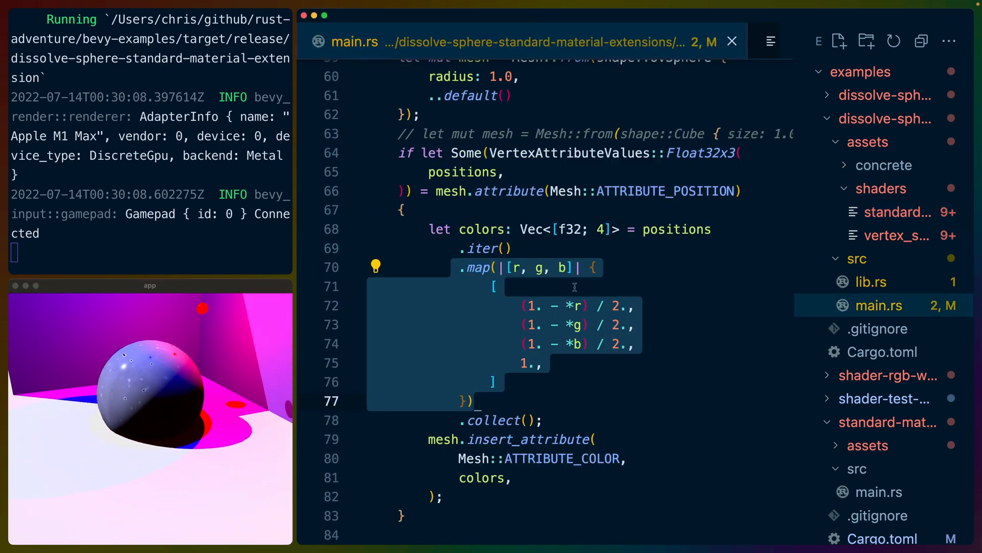
{"action": "scroll", "scroll_direction": "up", "scroll_amount": 3}
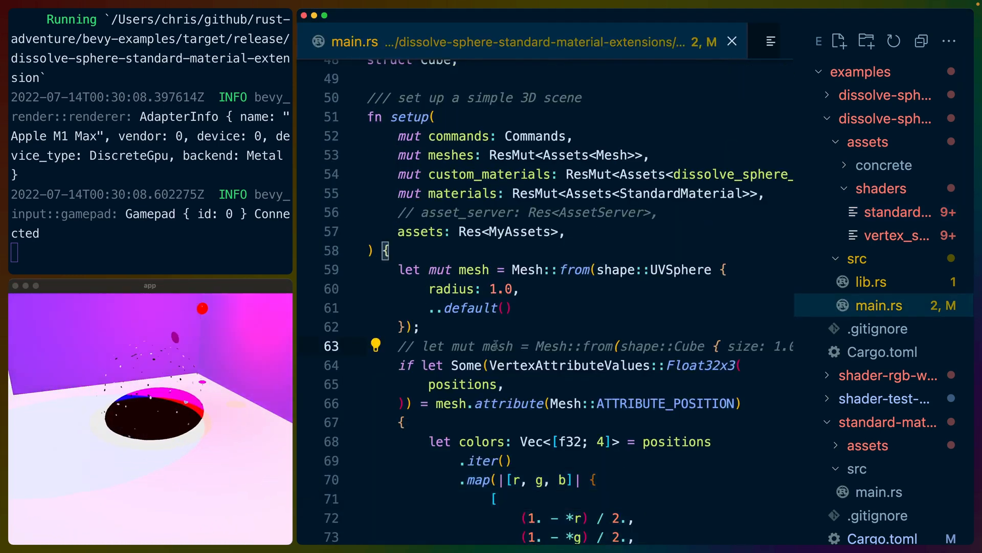